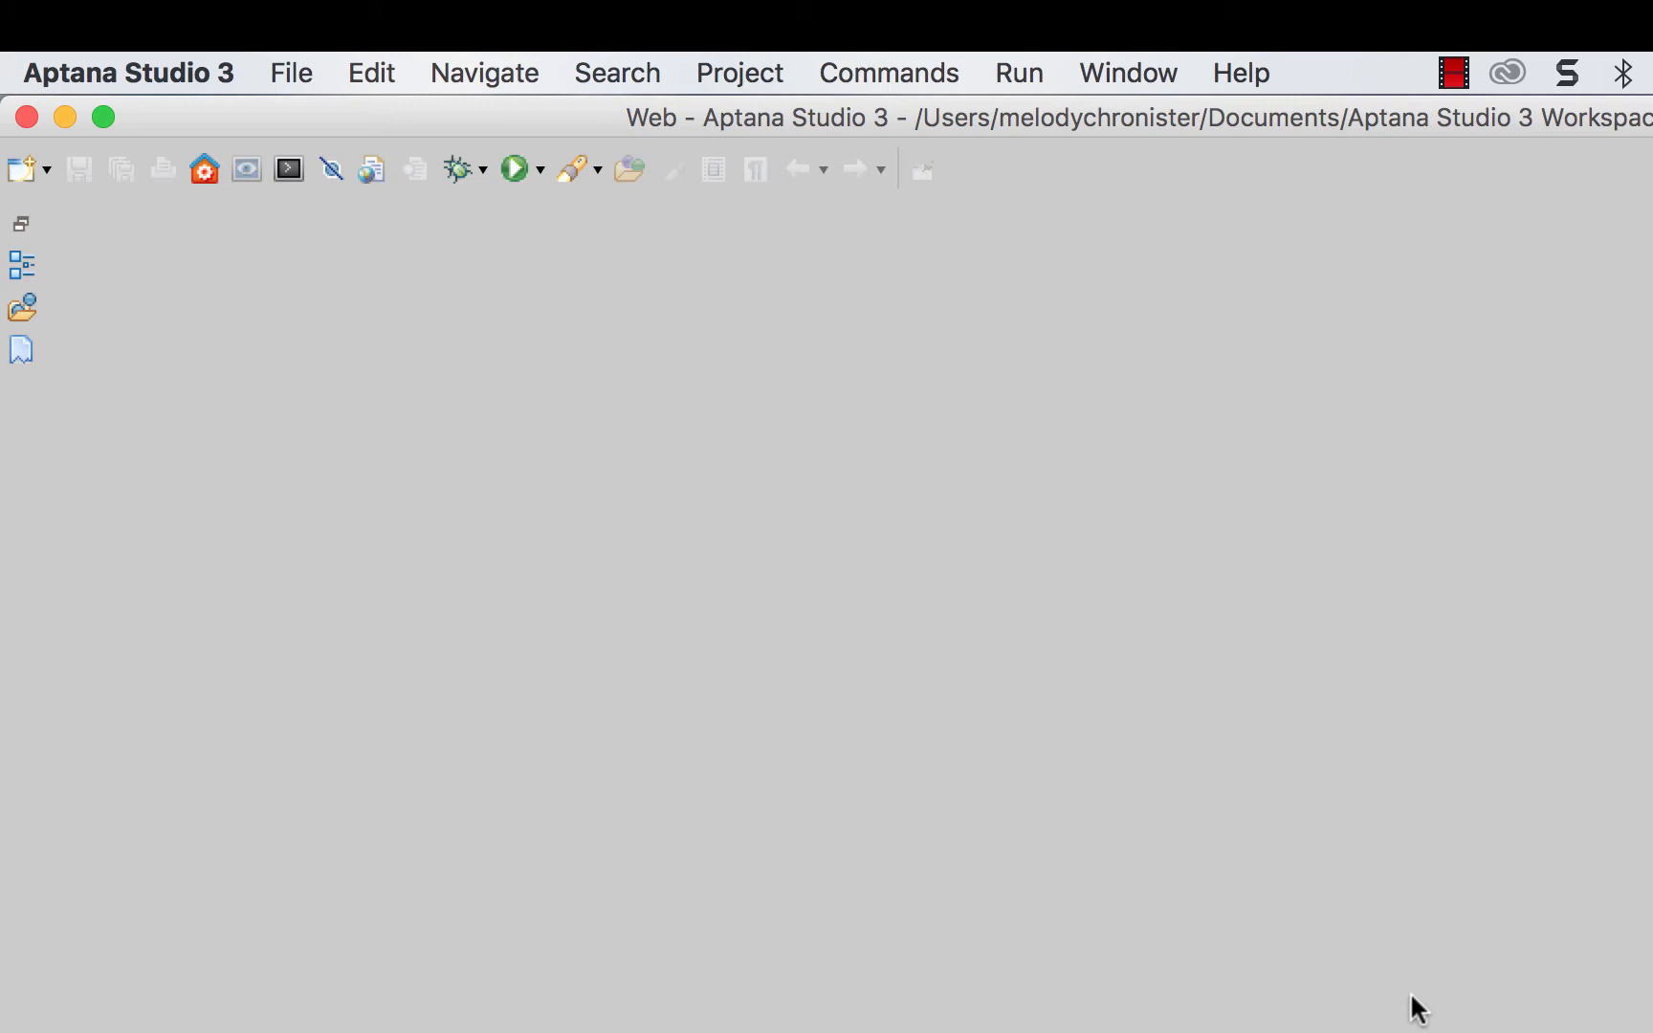
mouse_move(661, 305)
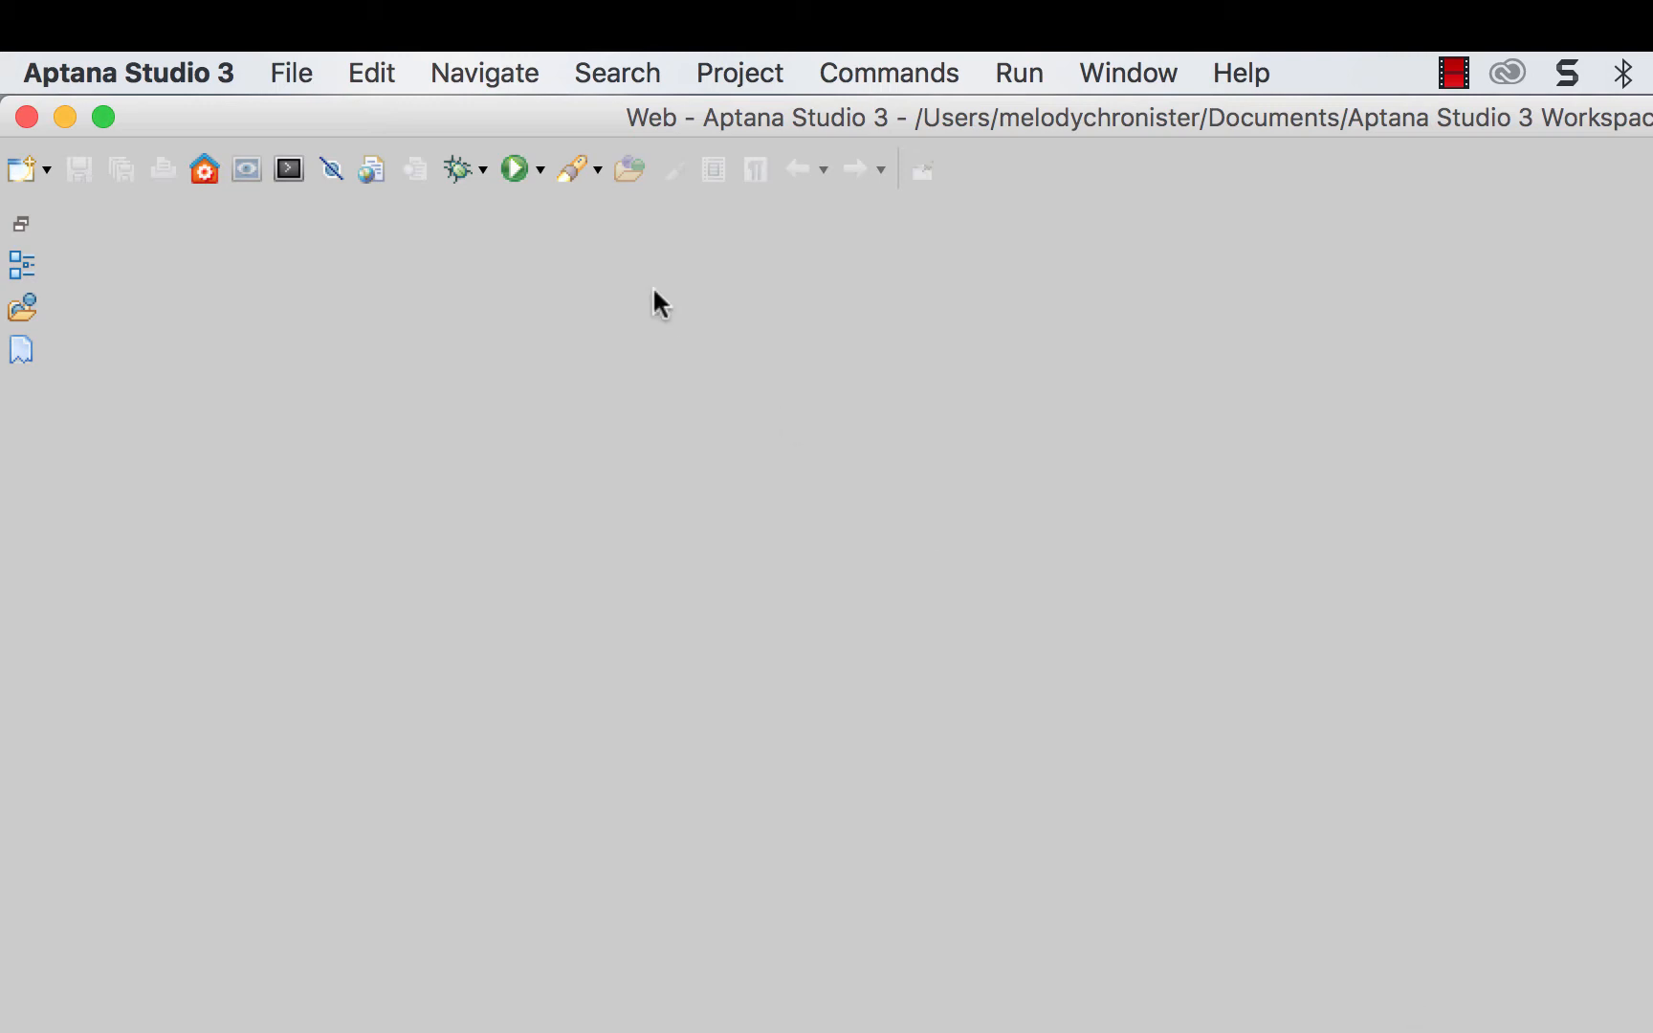
Start a new file named 'tes', abandon it, and bring up the New wizard with Web Project chosen.
left_click(291, 73)
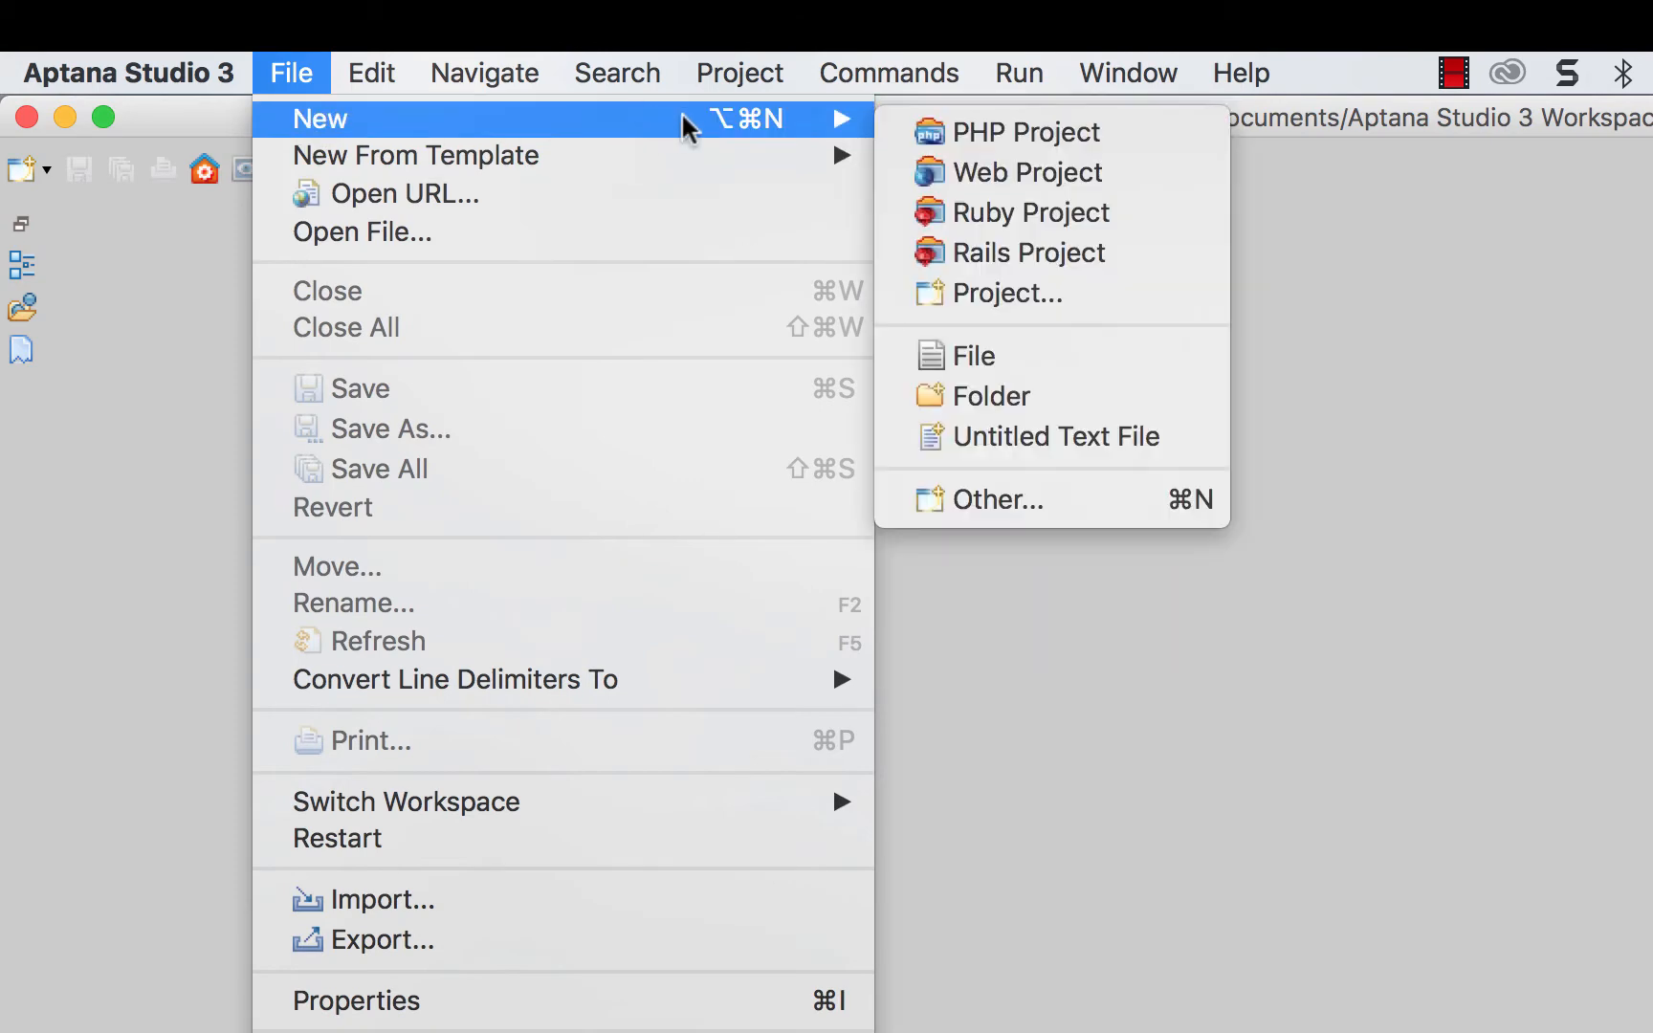
left_click(974, 356)
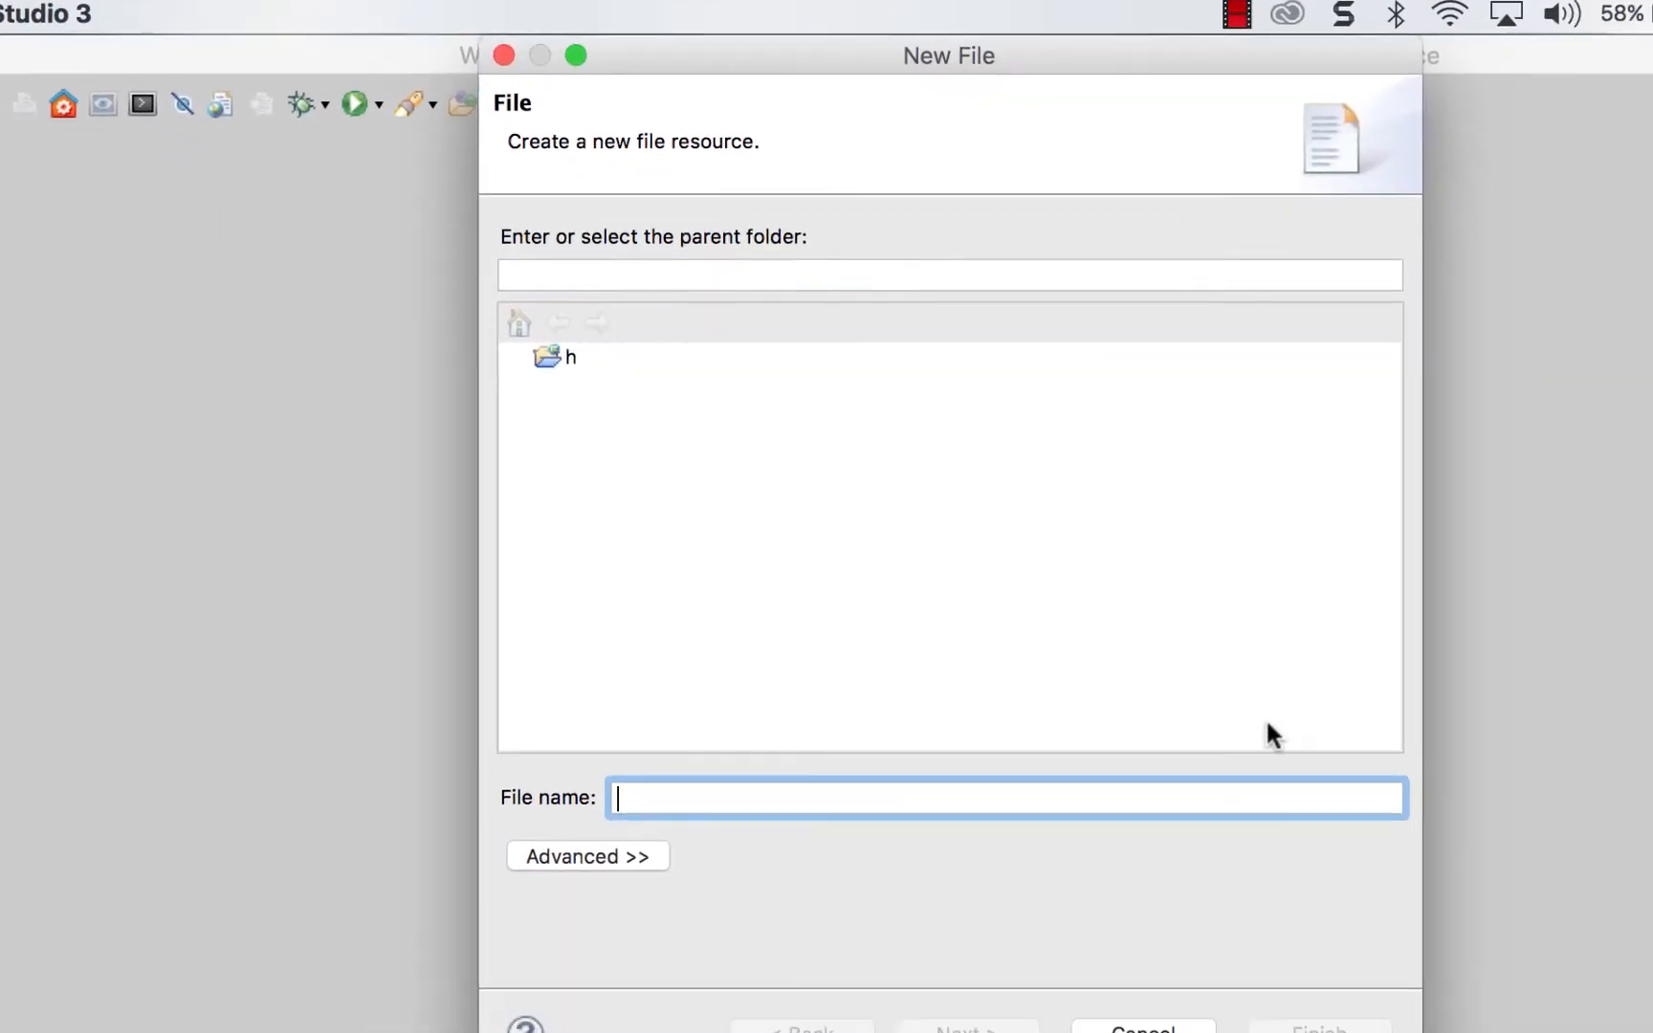
type("test.html")
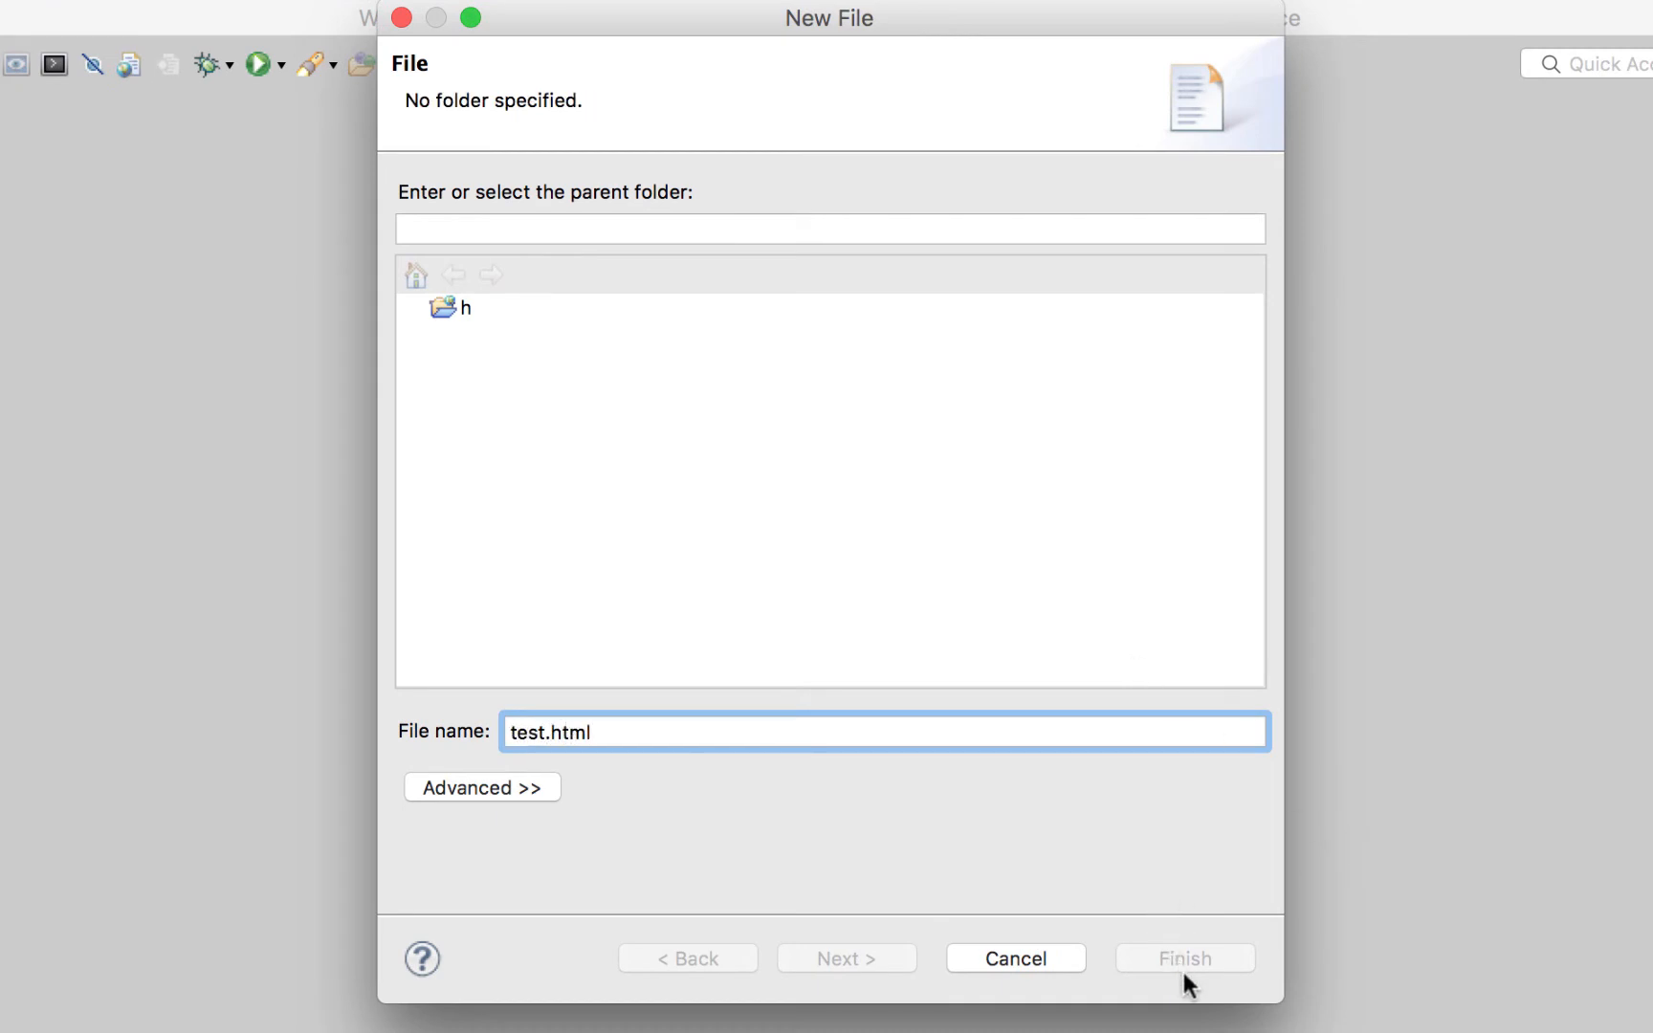
mouse_move(705, 866)
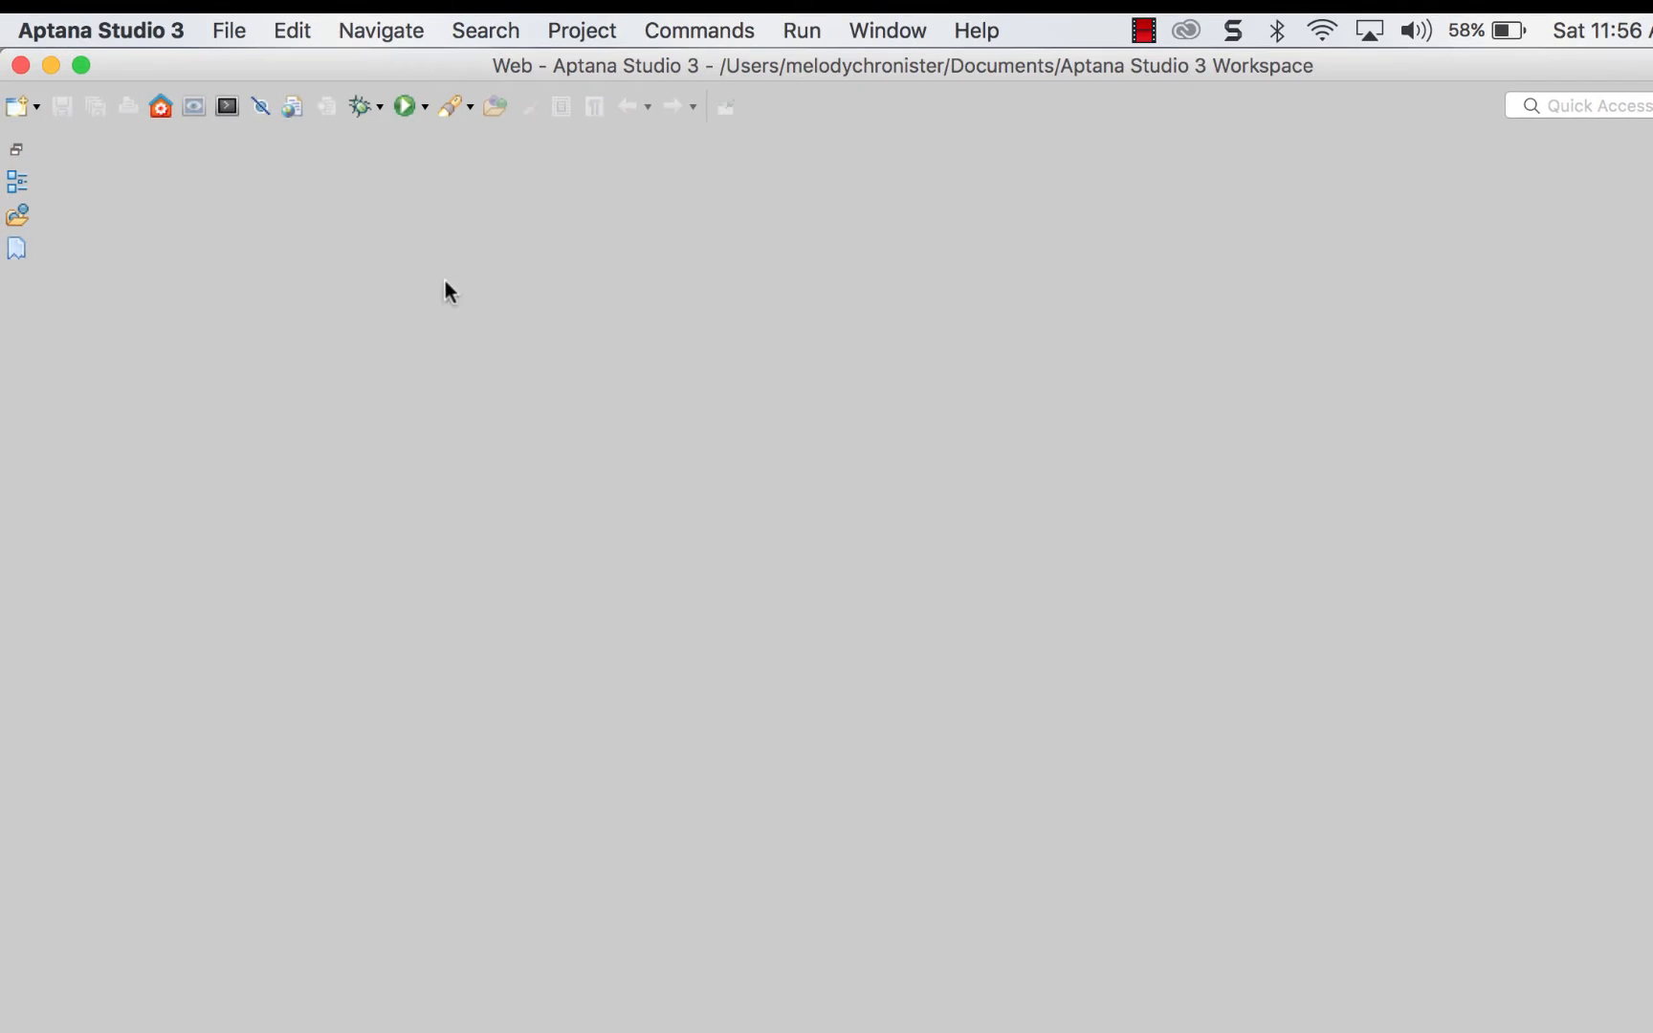
mouse_move(55, 147)
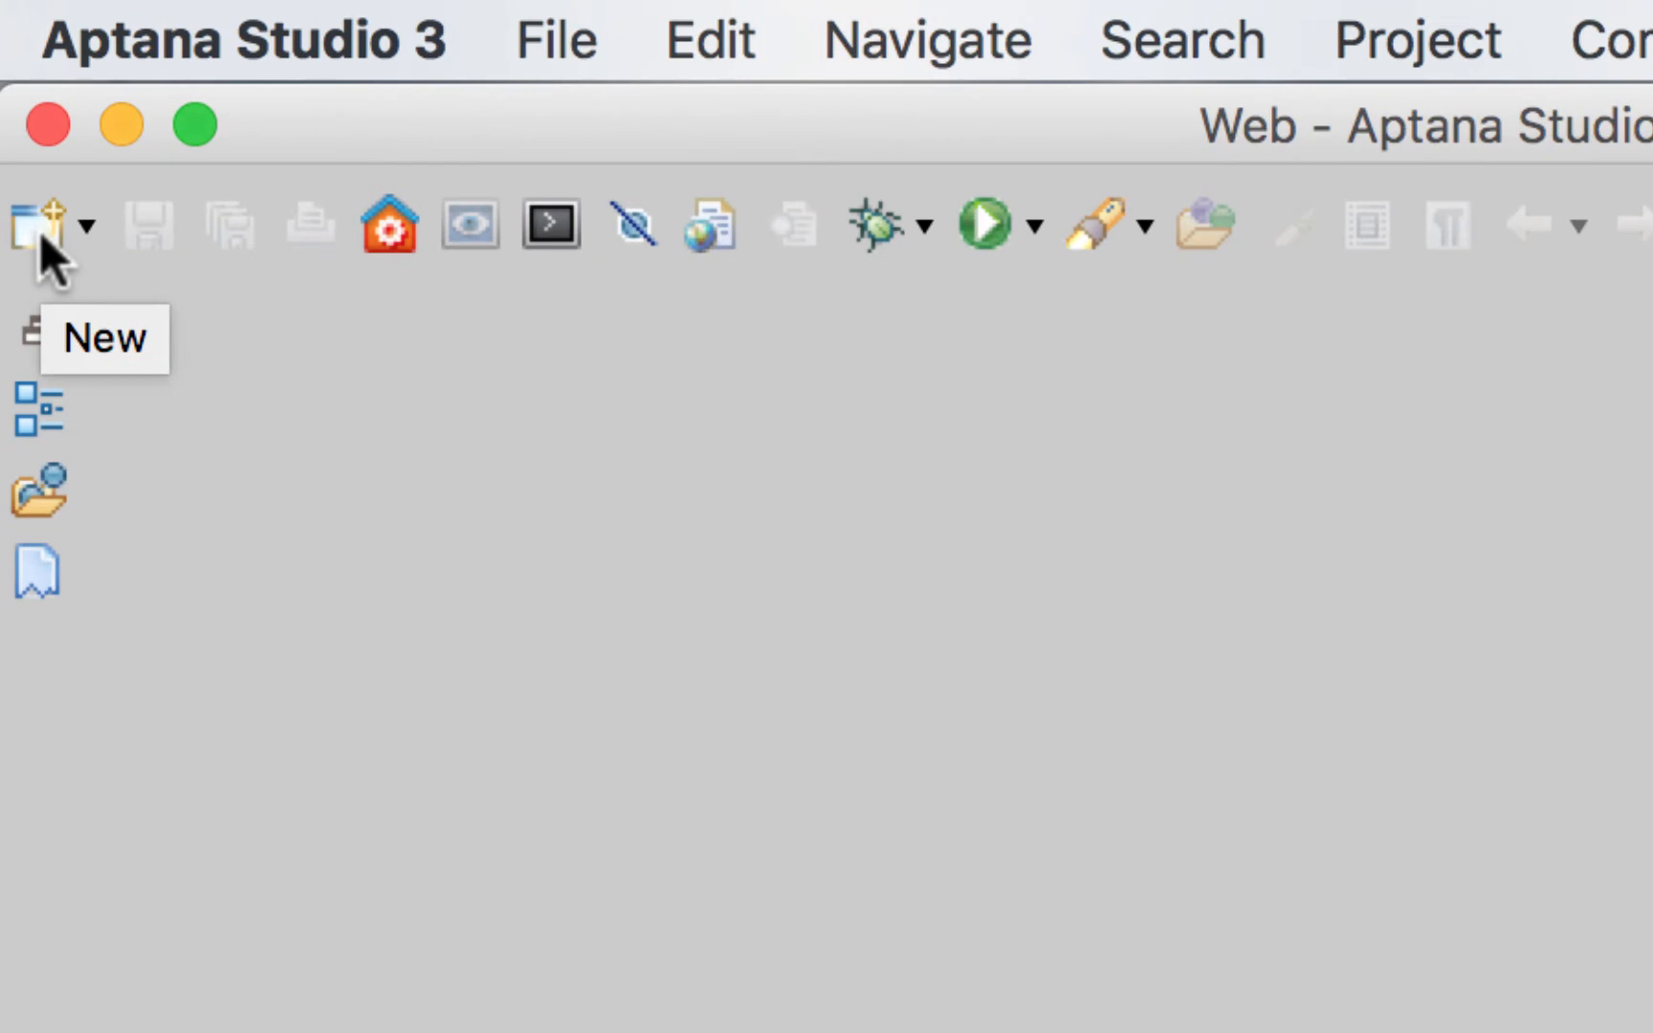
left_click(40, 224)
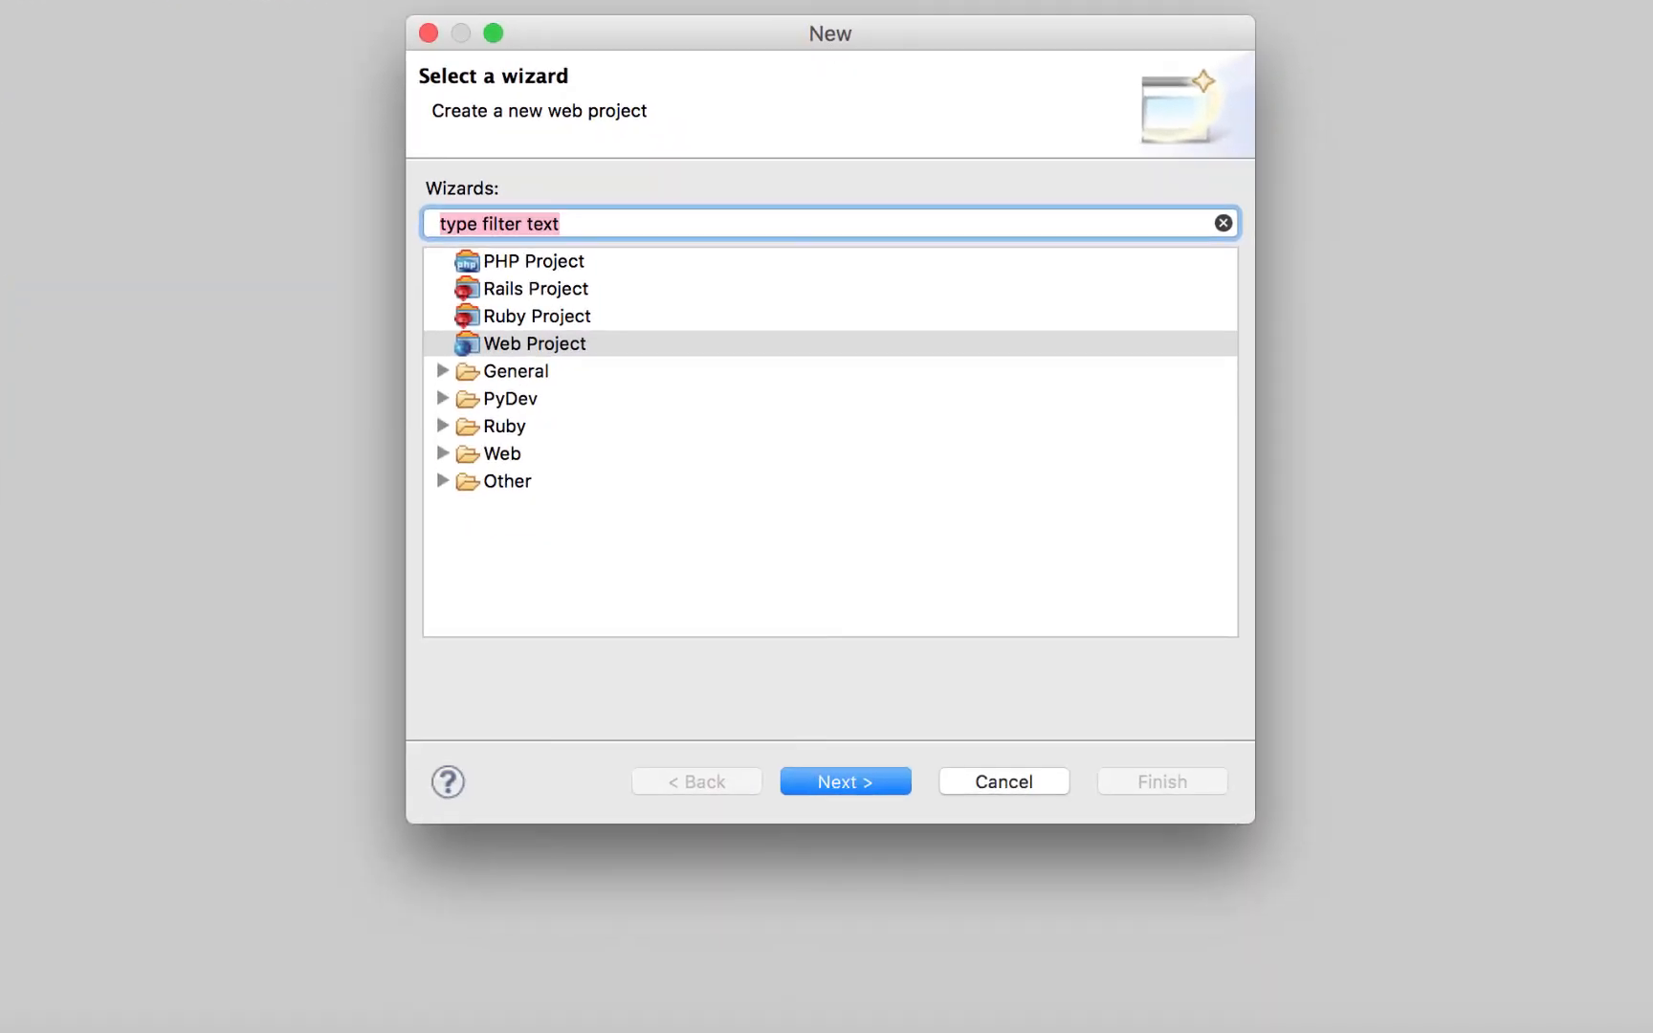
mouse_move(481, 323)
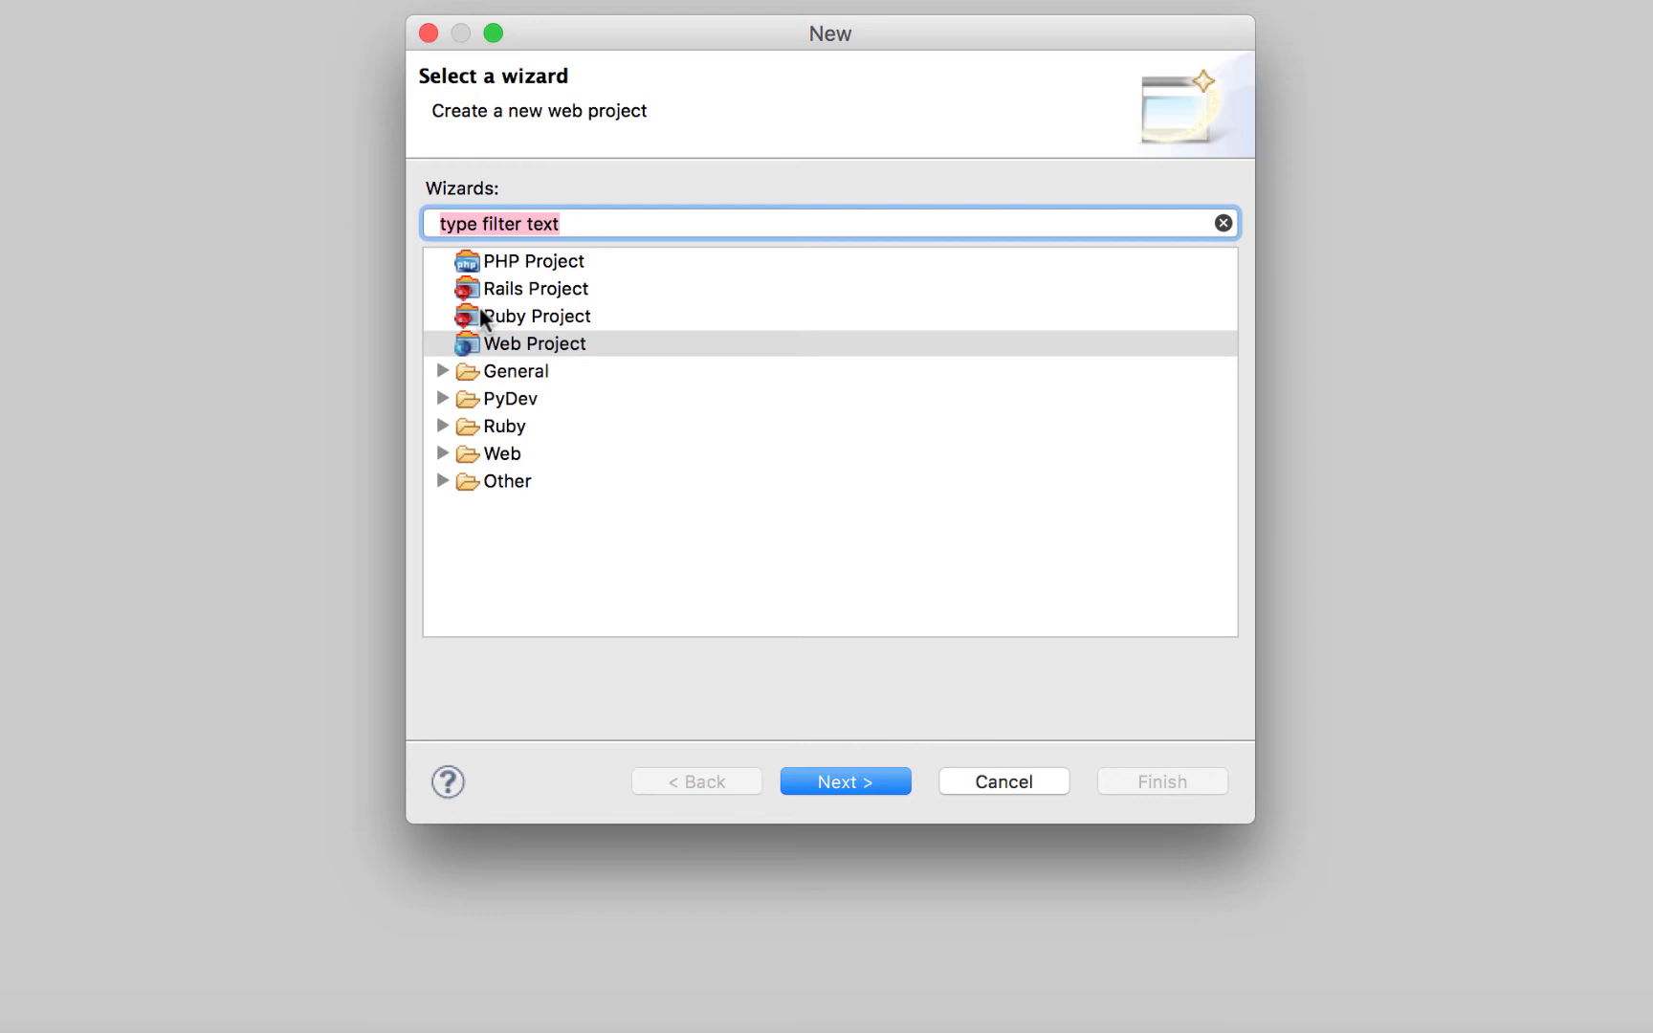
mouse_move(530, 351)
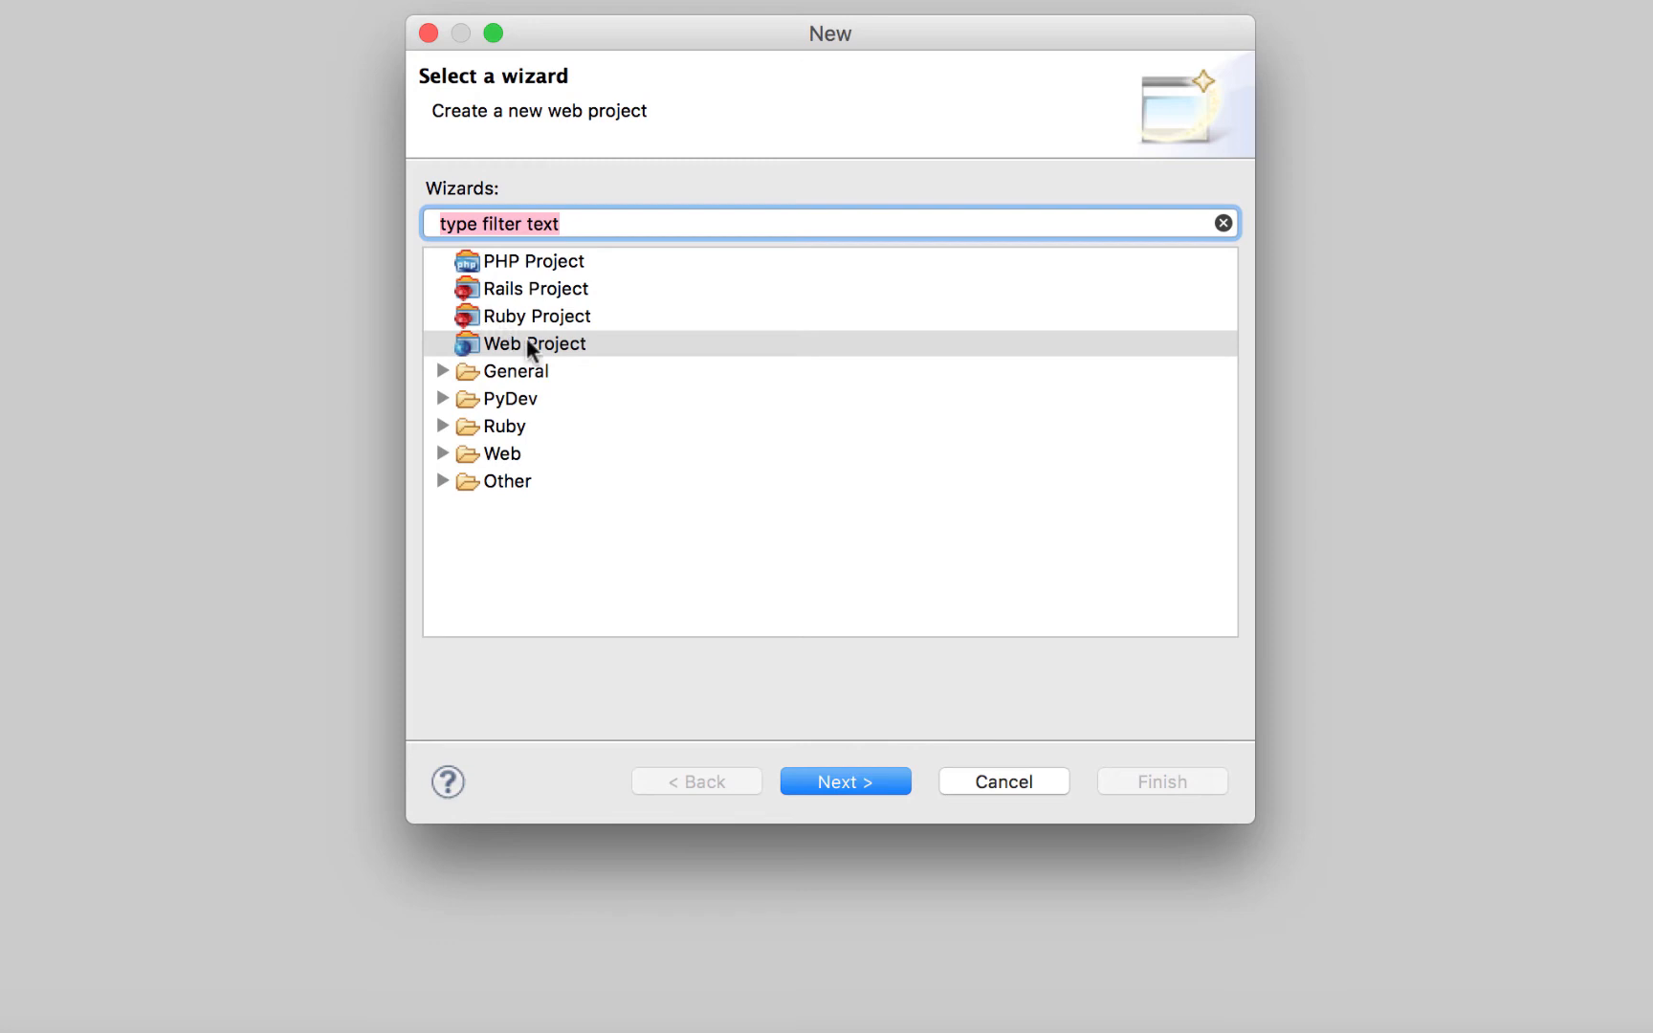
mouse_move(566, 356)
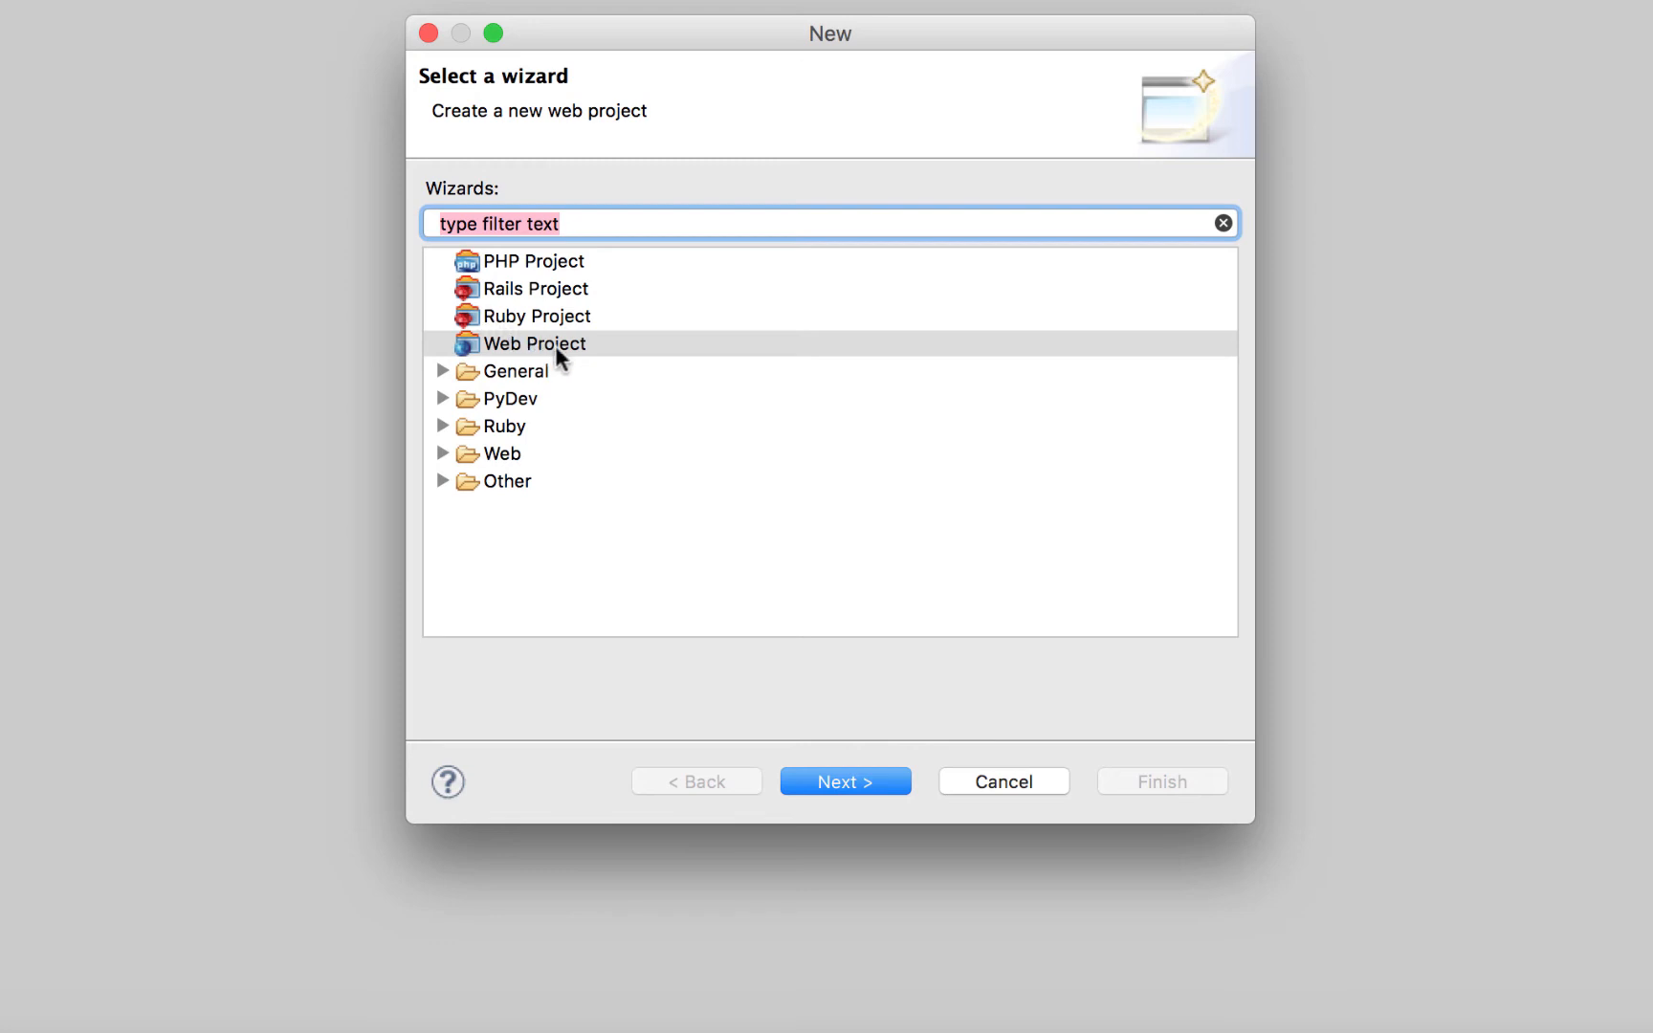
Choose the Basic Web Template for the web project and continue to the Project Location step.
left_click(844, 781)
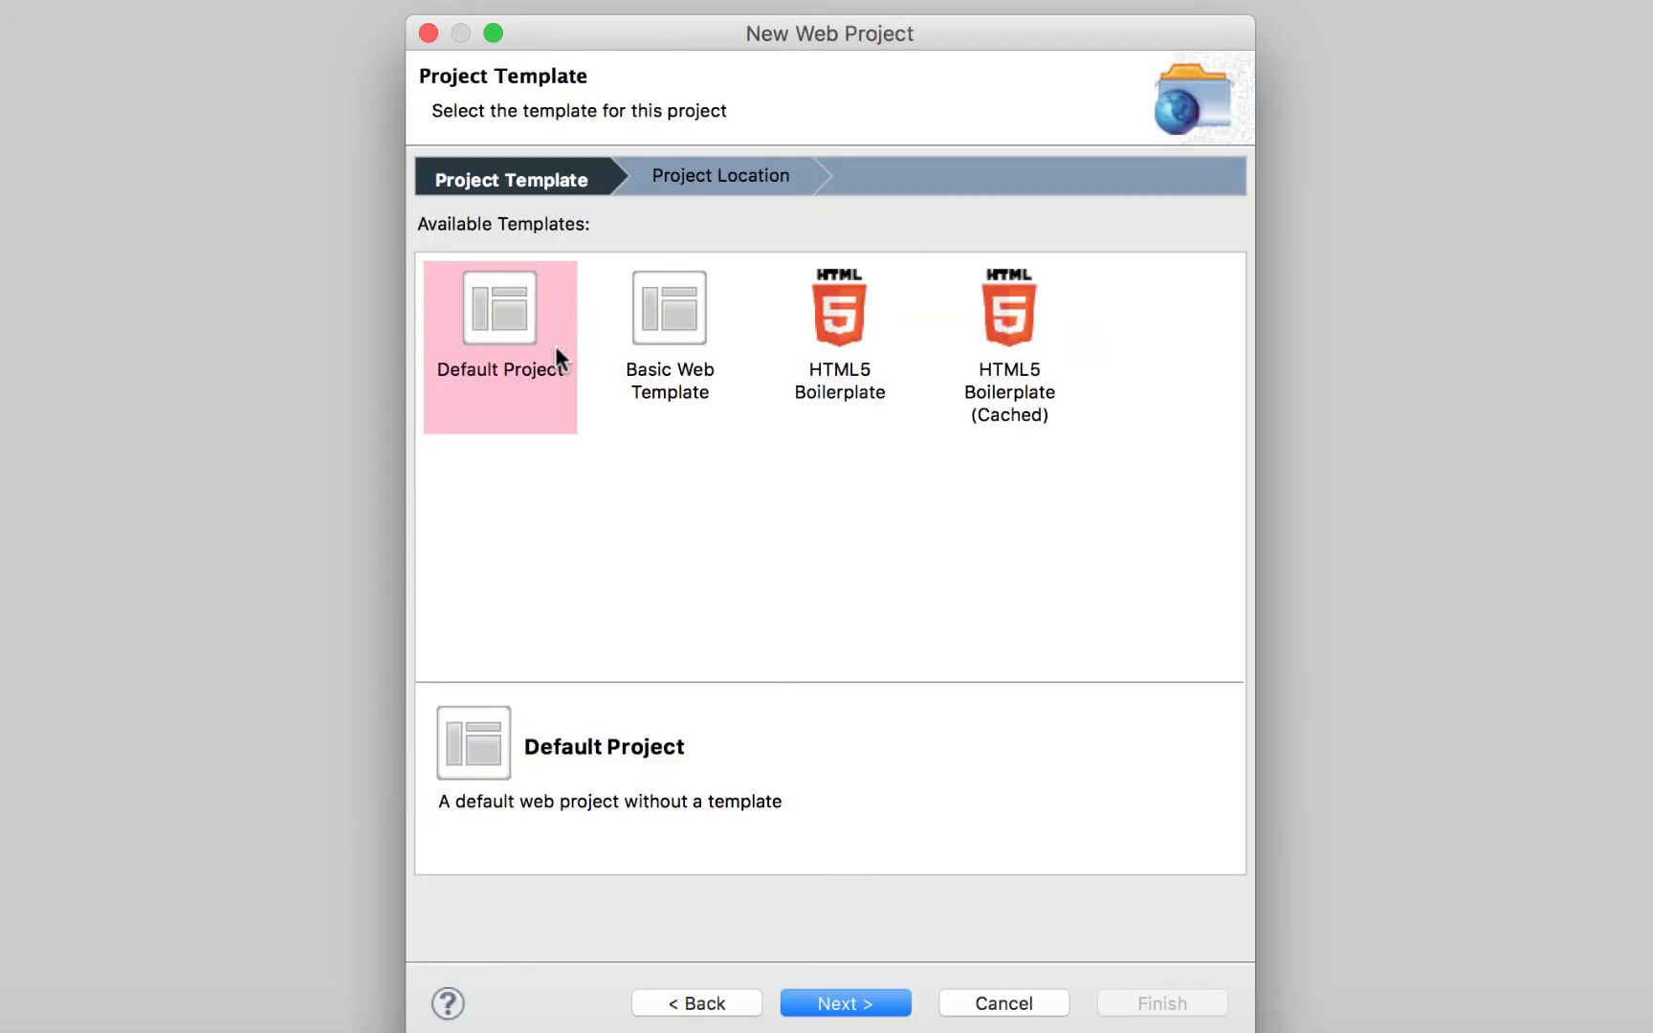
left_click(670, 308)
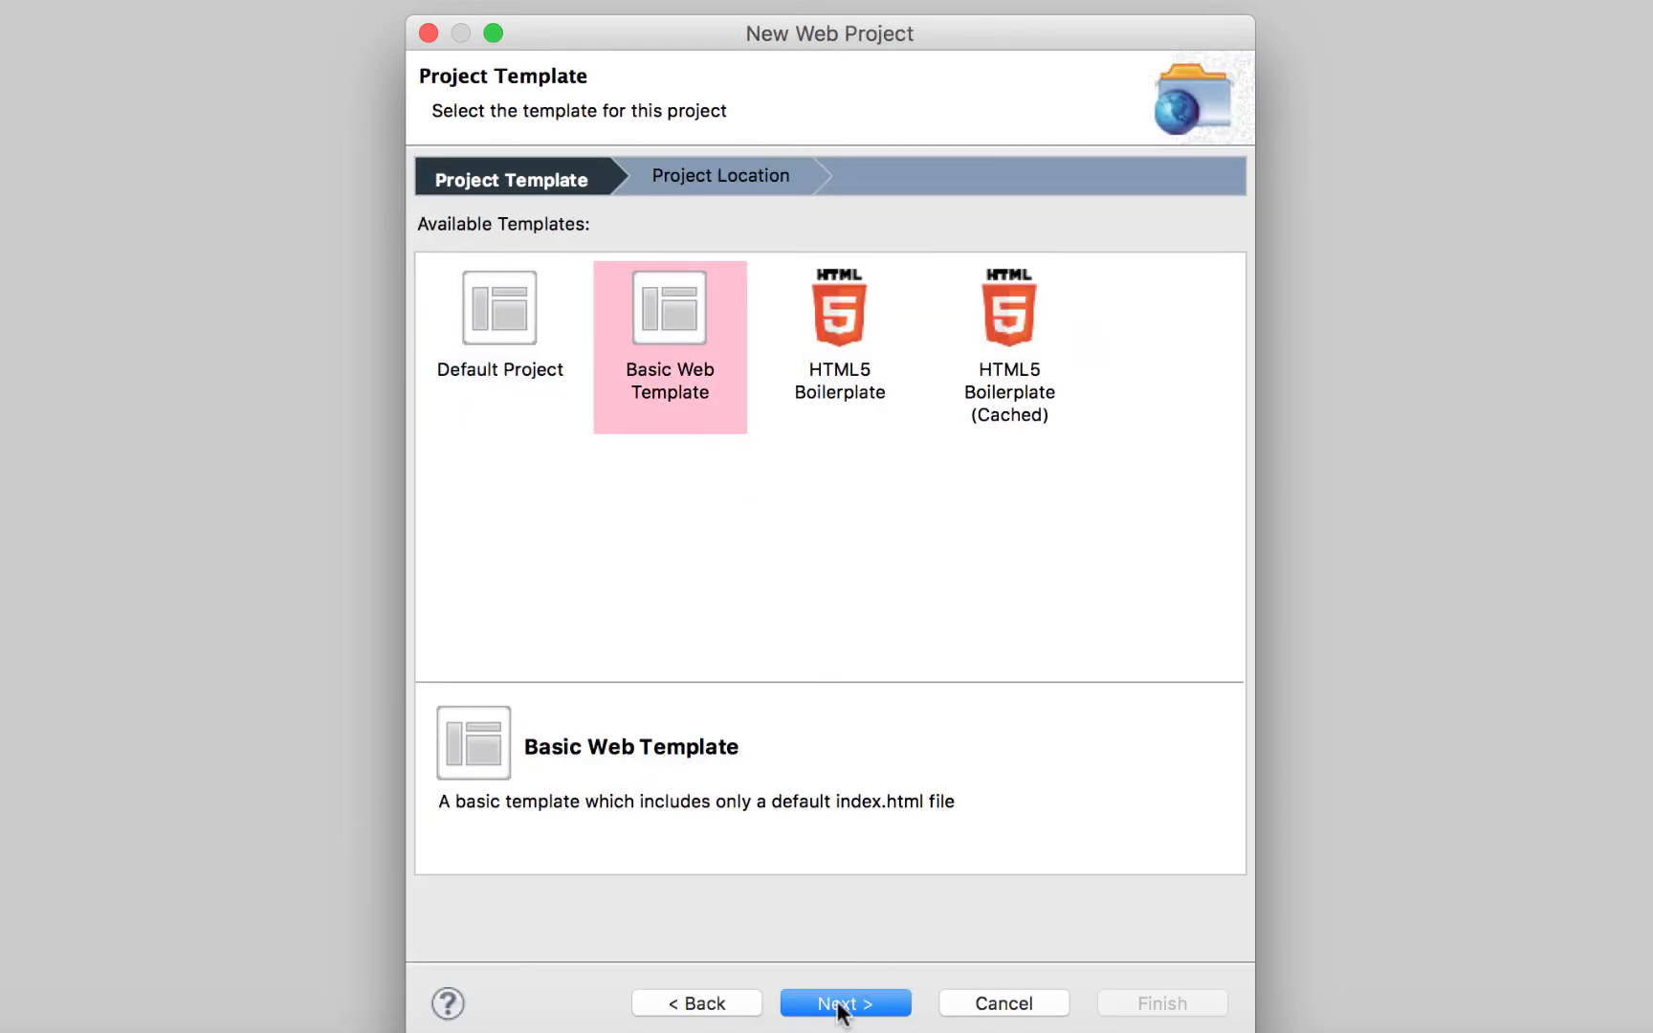
left_click(844, 1003)
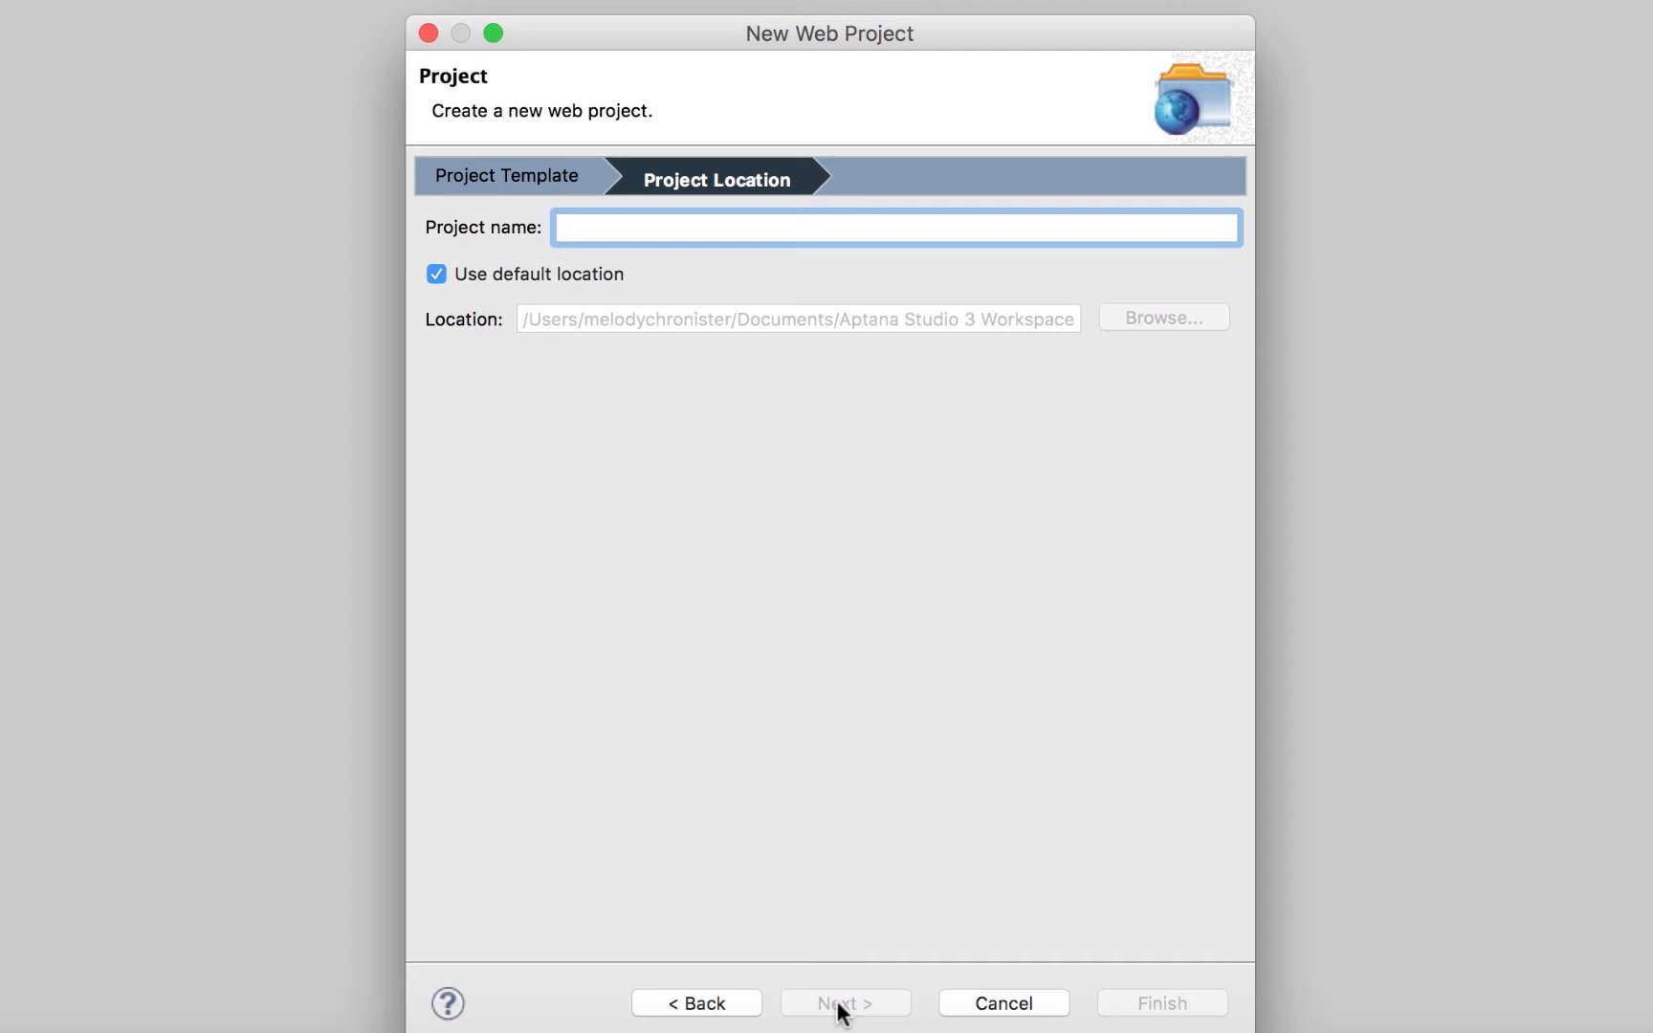
Name the project 'Test', keep the default location, and finish creating it.
type("T")
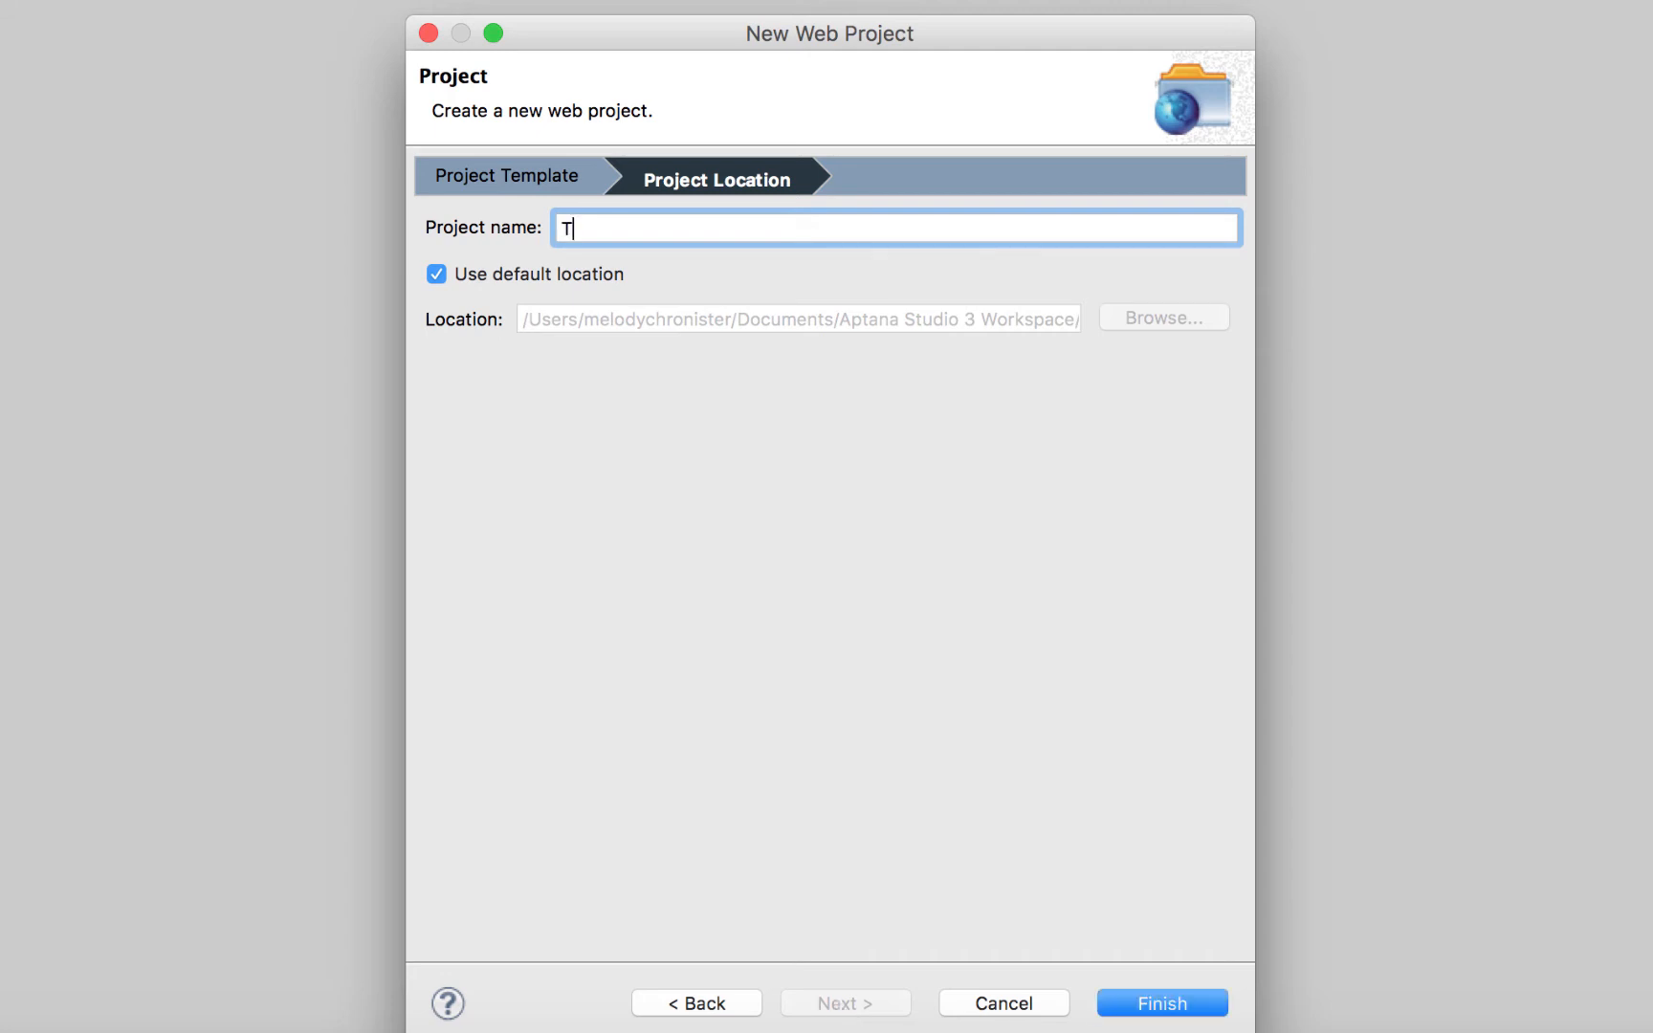
type("est")
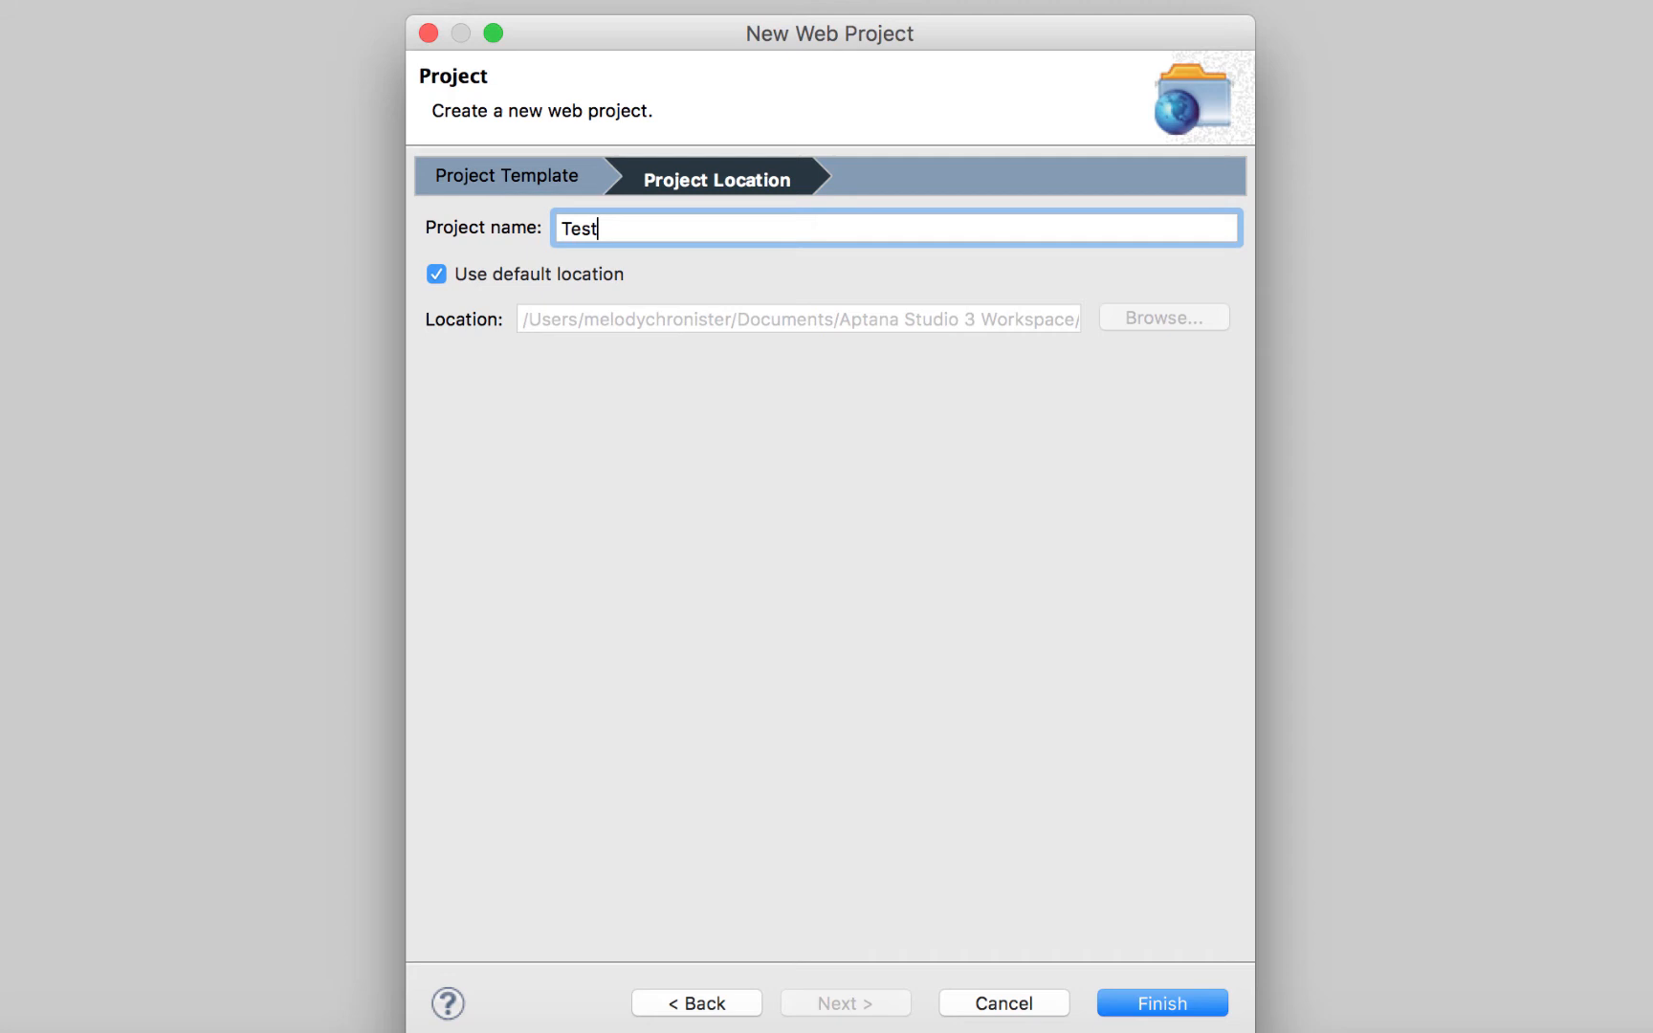
mouse_move(599, 335)
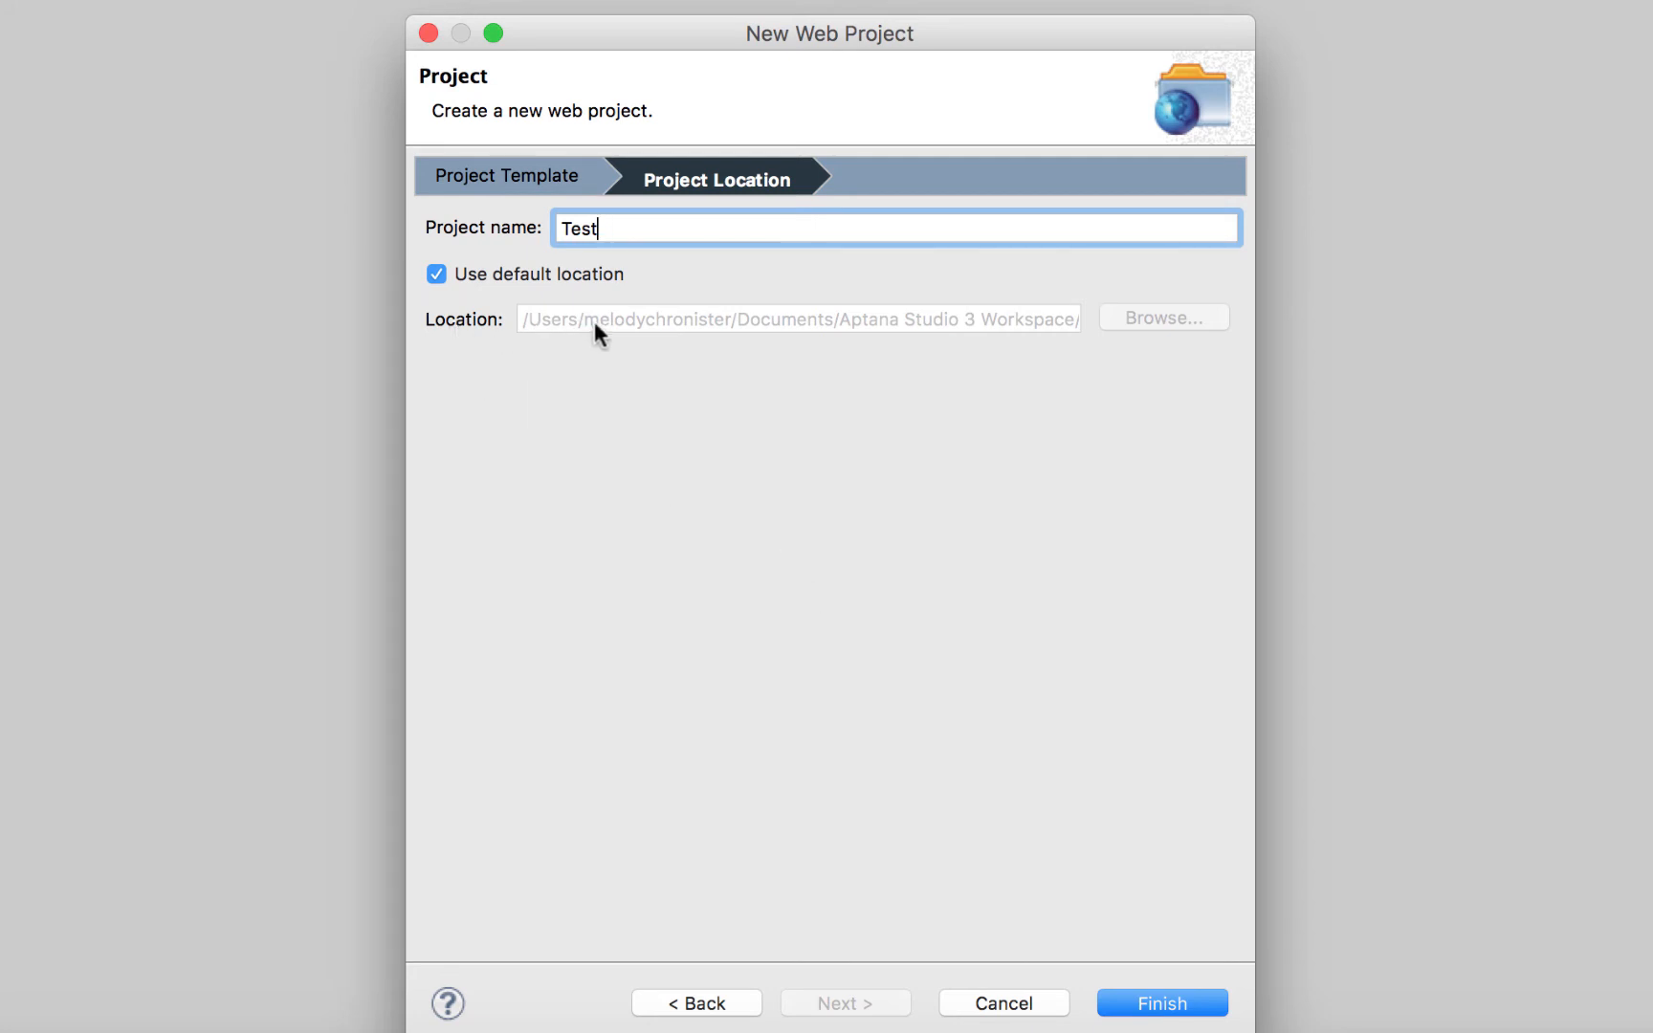
mouse_move(752, 335)
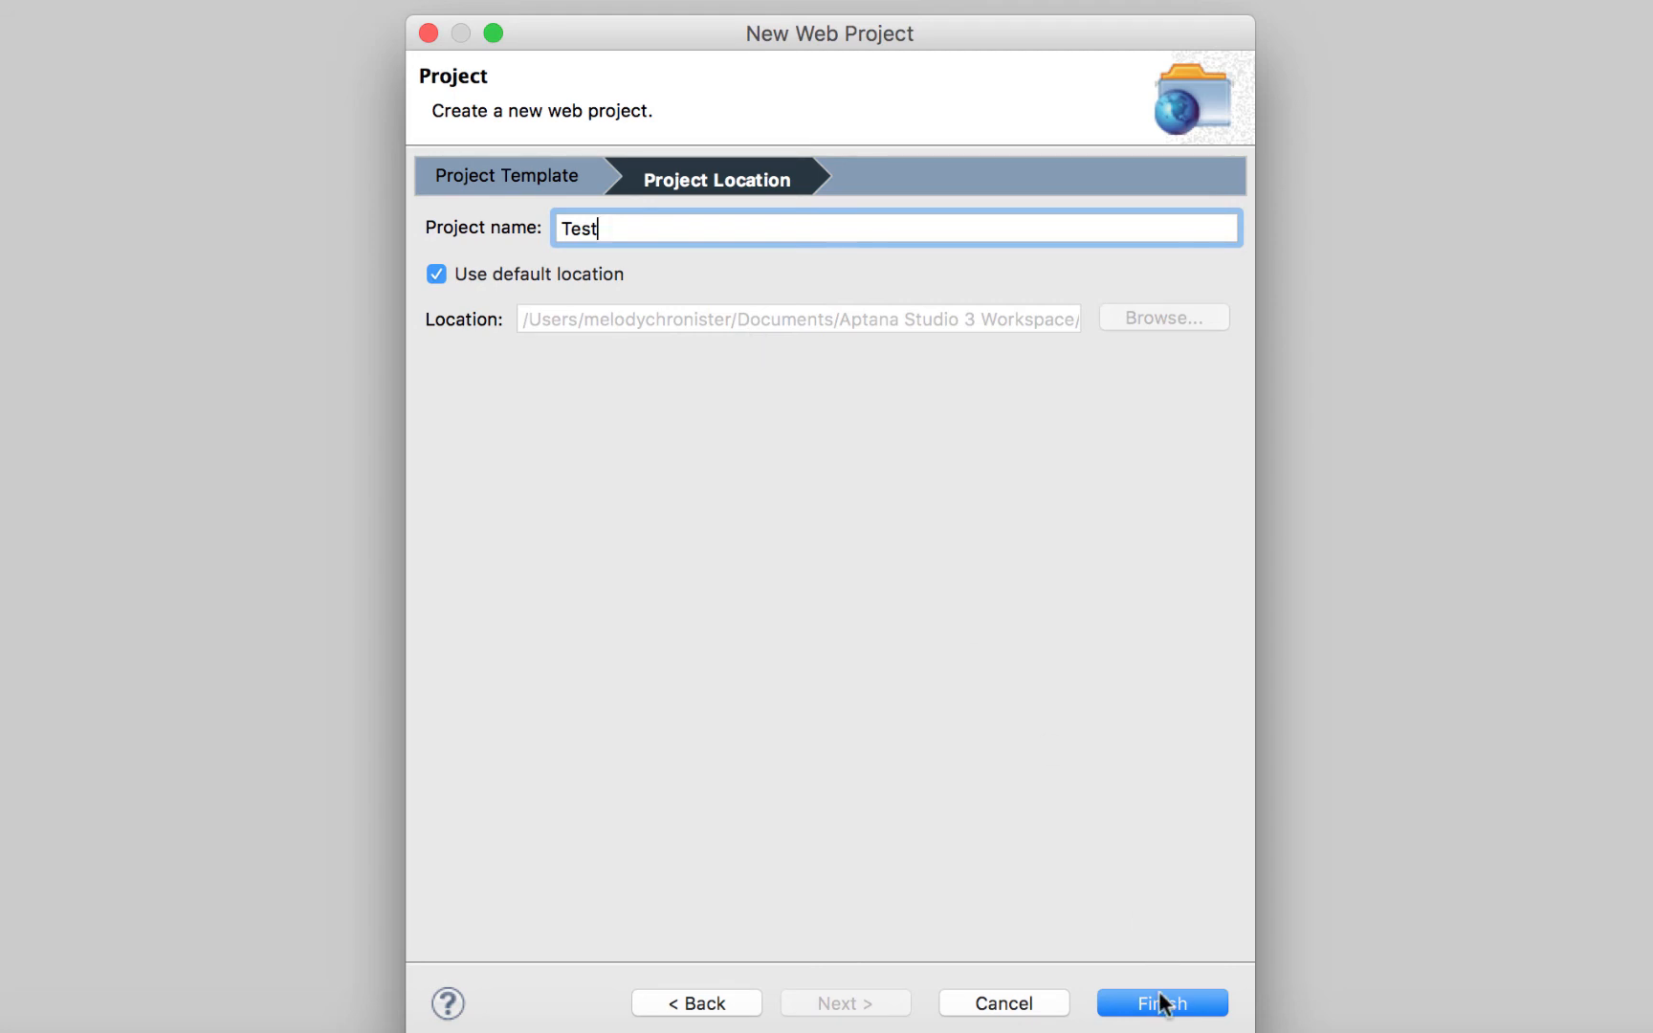
left_click(1159, 1003)
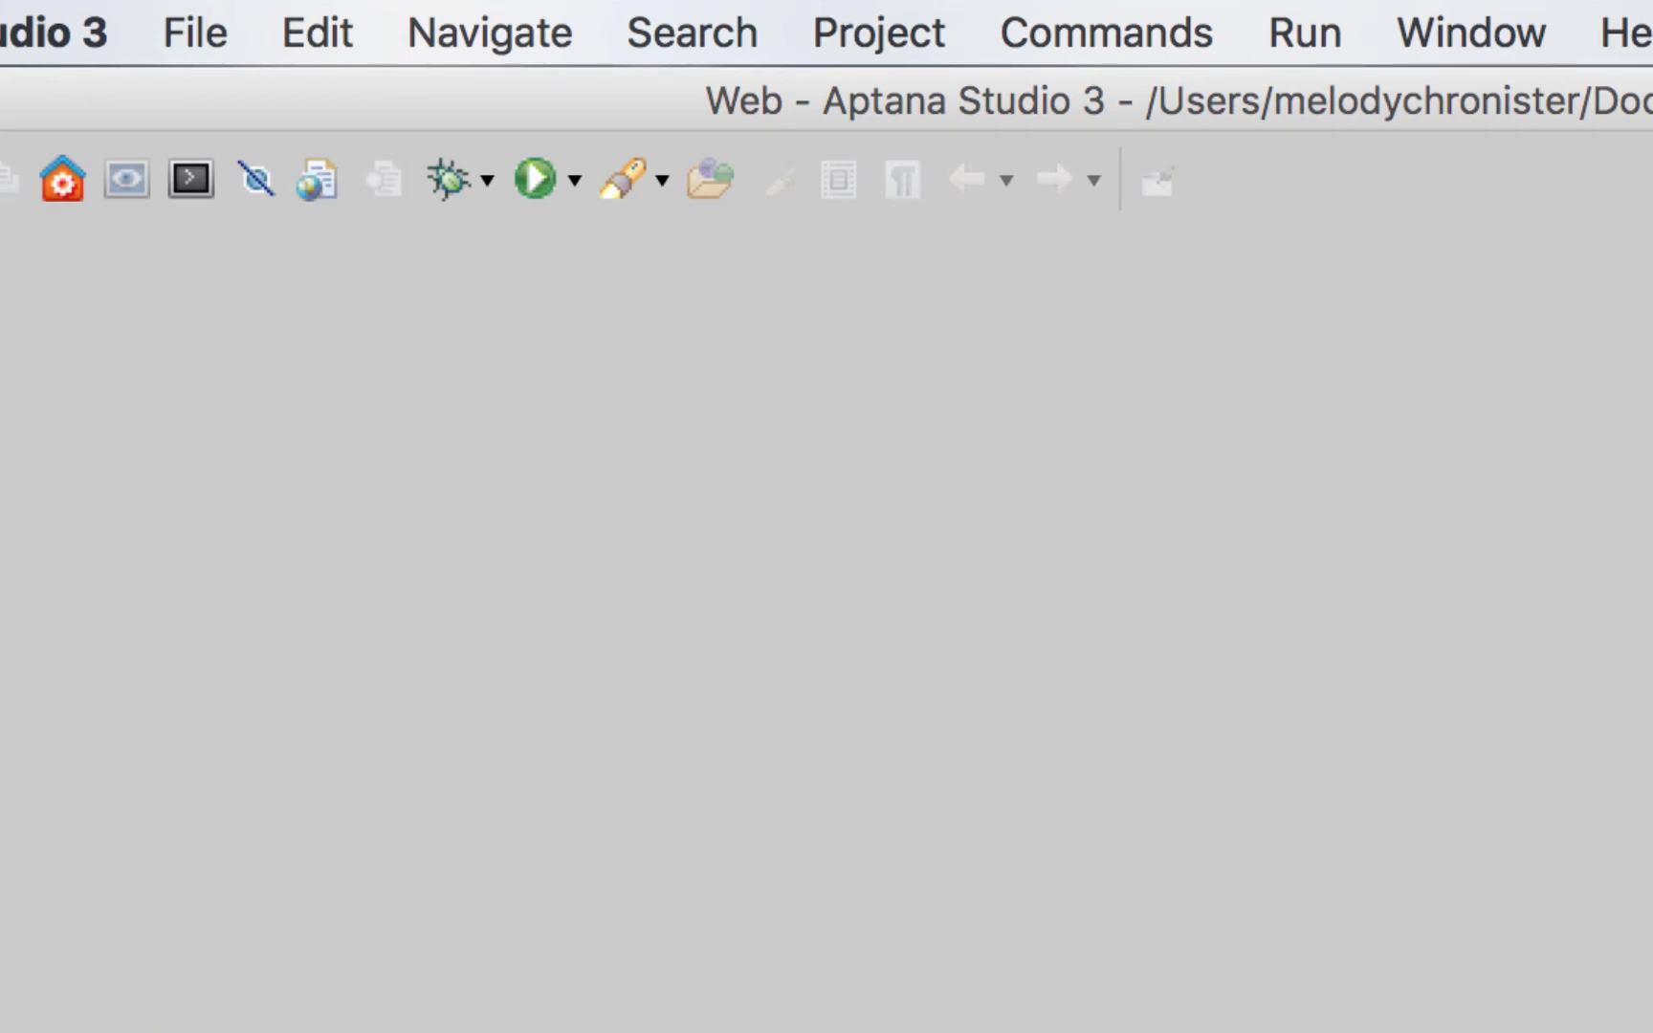
mouse_move(367, 541)
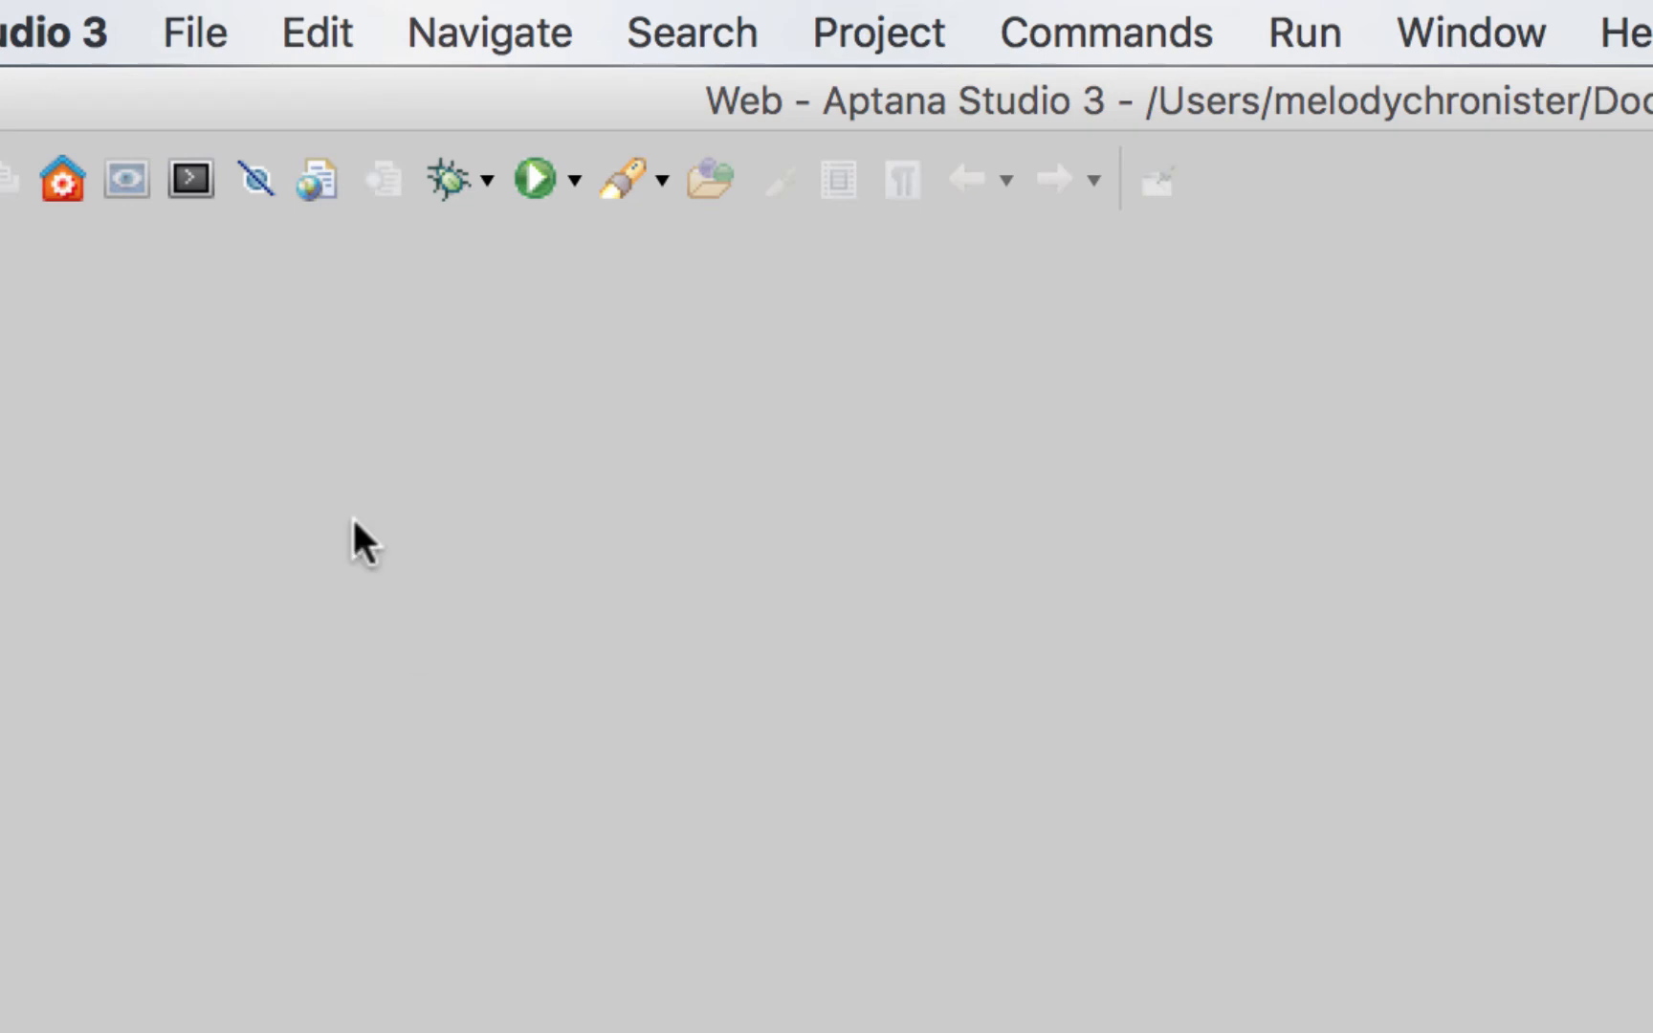
Create a new empty file test.html inside the Test project and have it open in the editor.
left_click(194, 32)
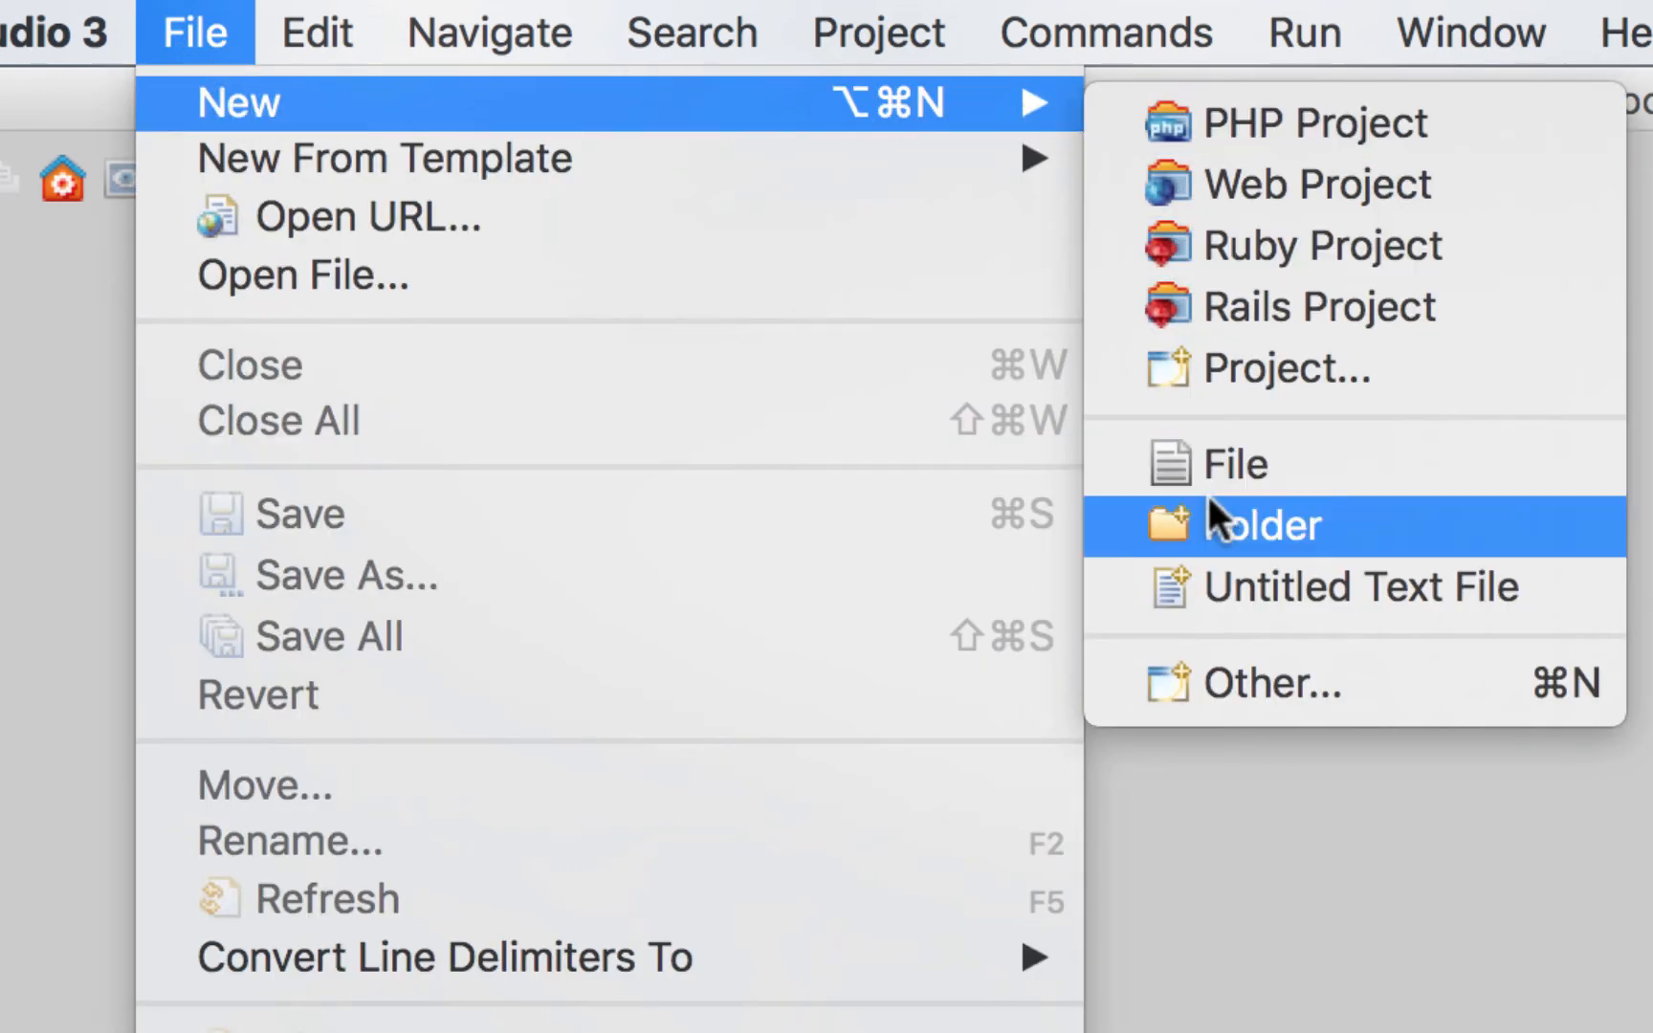
left_click(1225, 463)
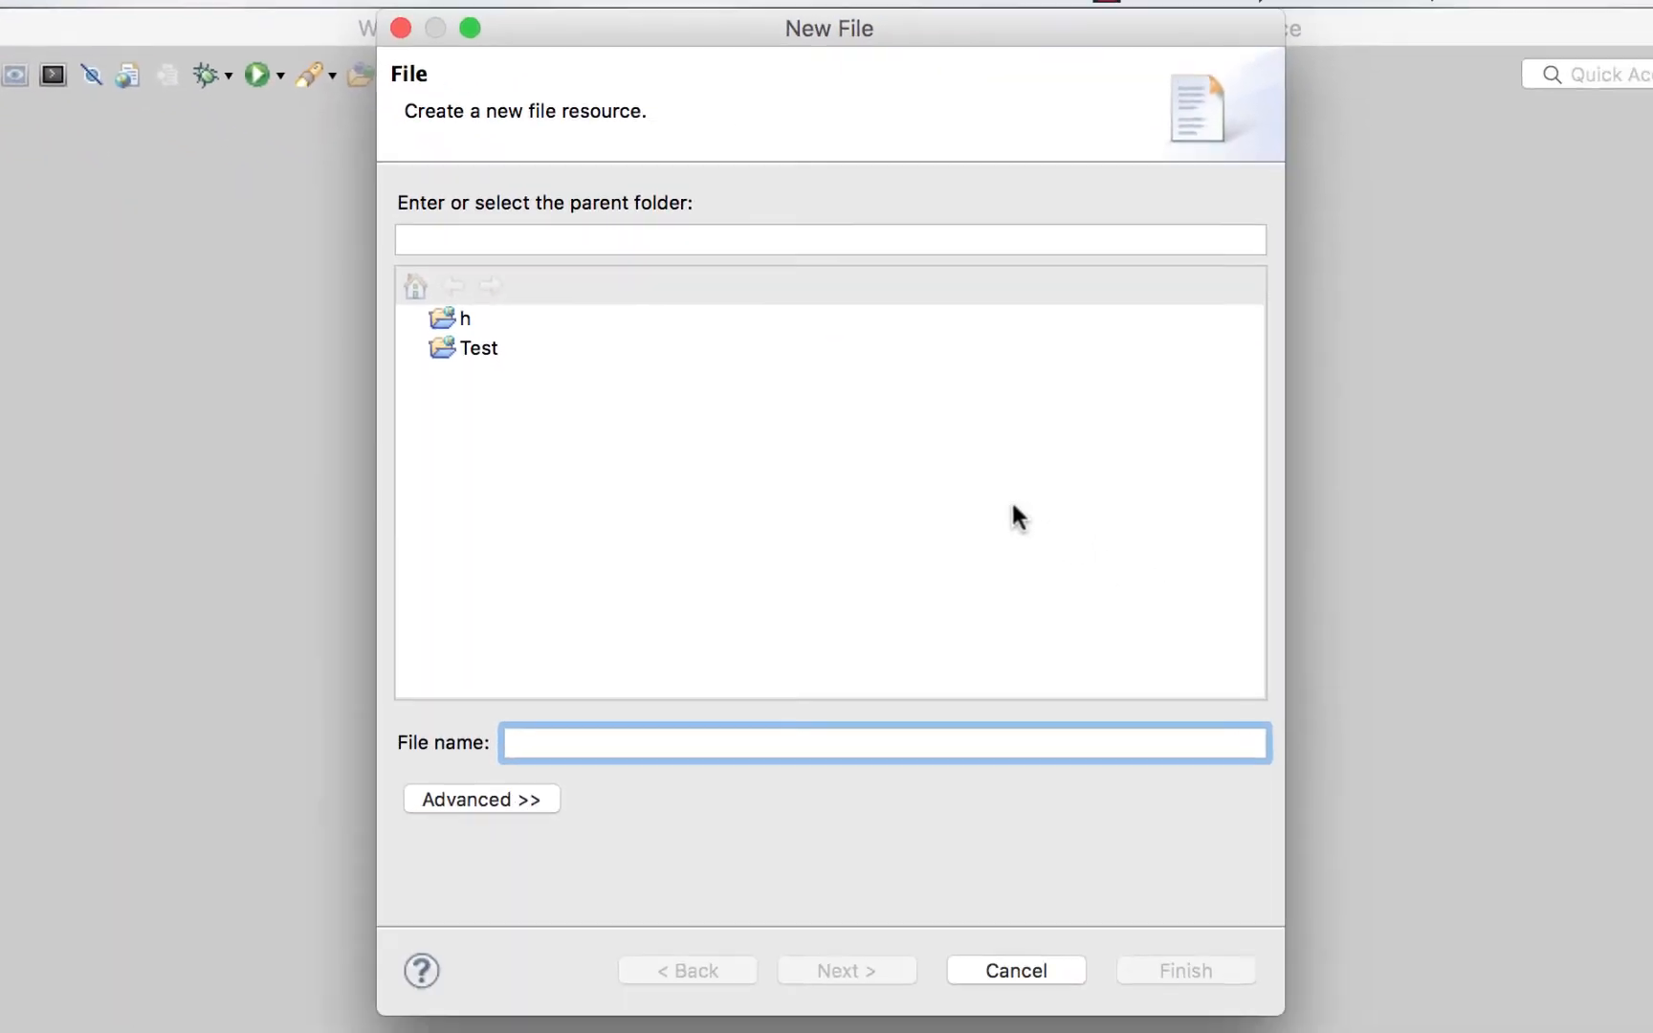
left_click(478, 349)
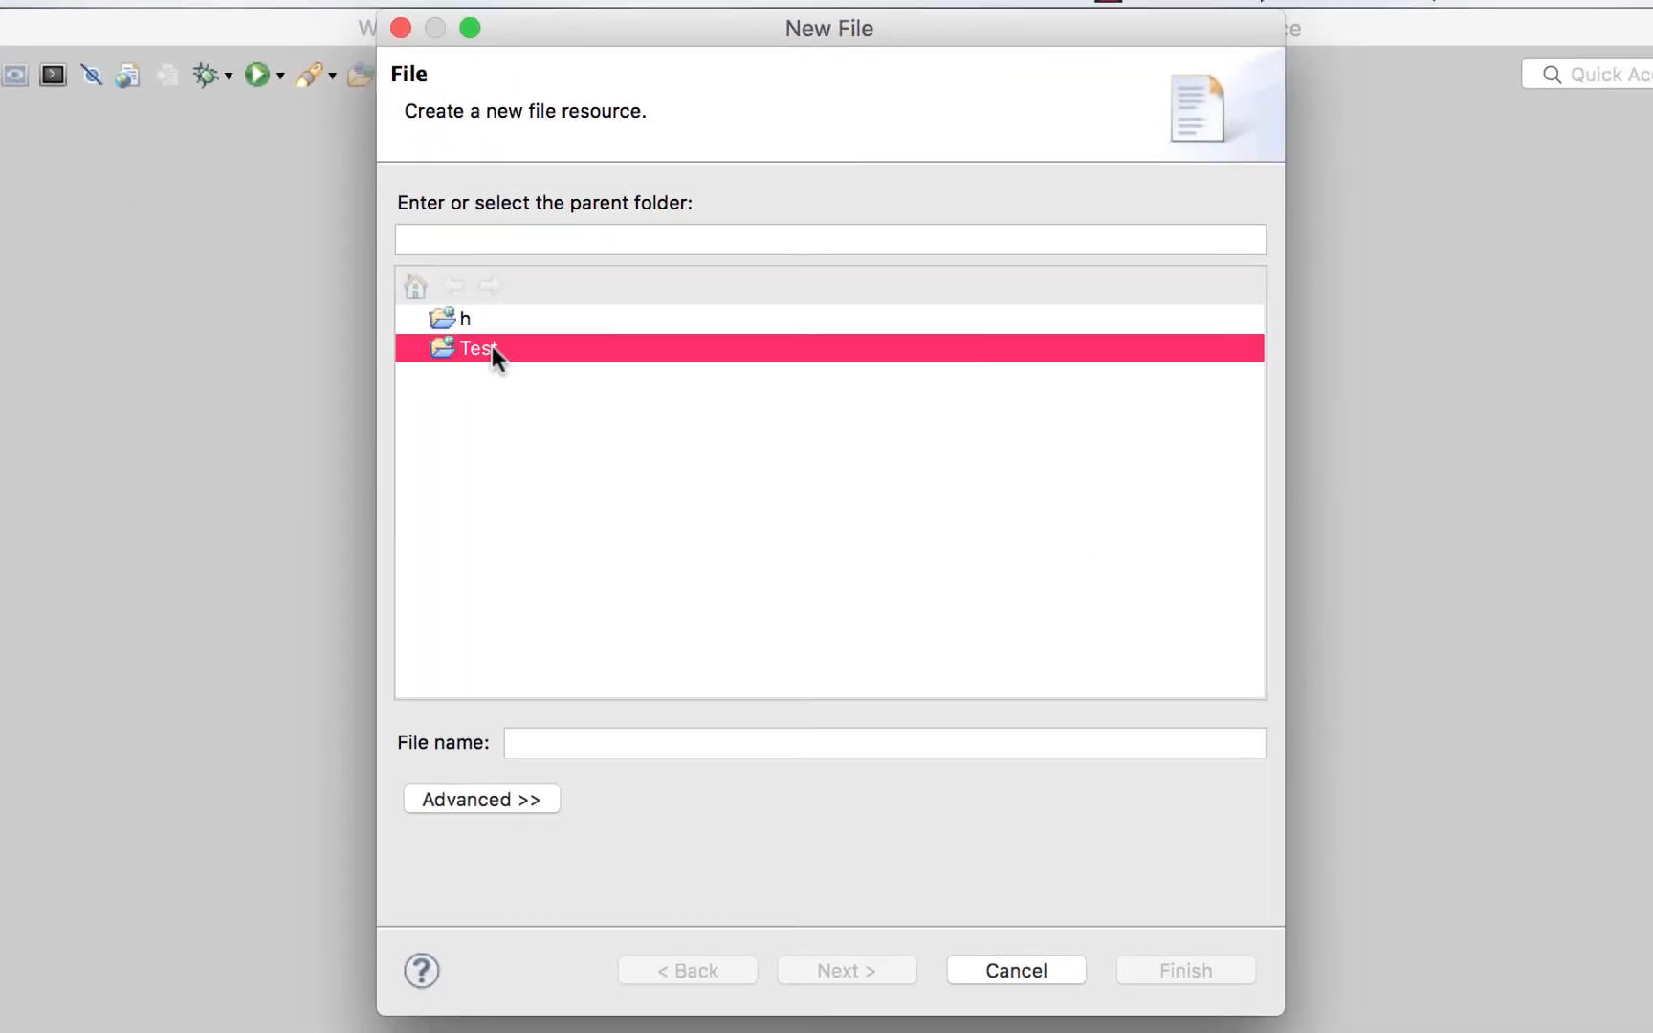
left_click(480, 348)
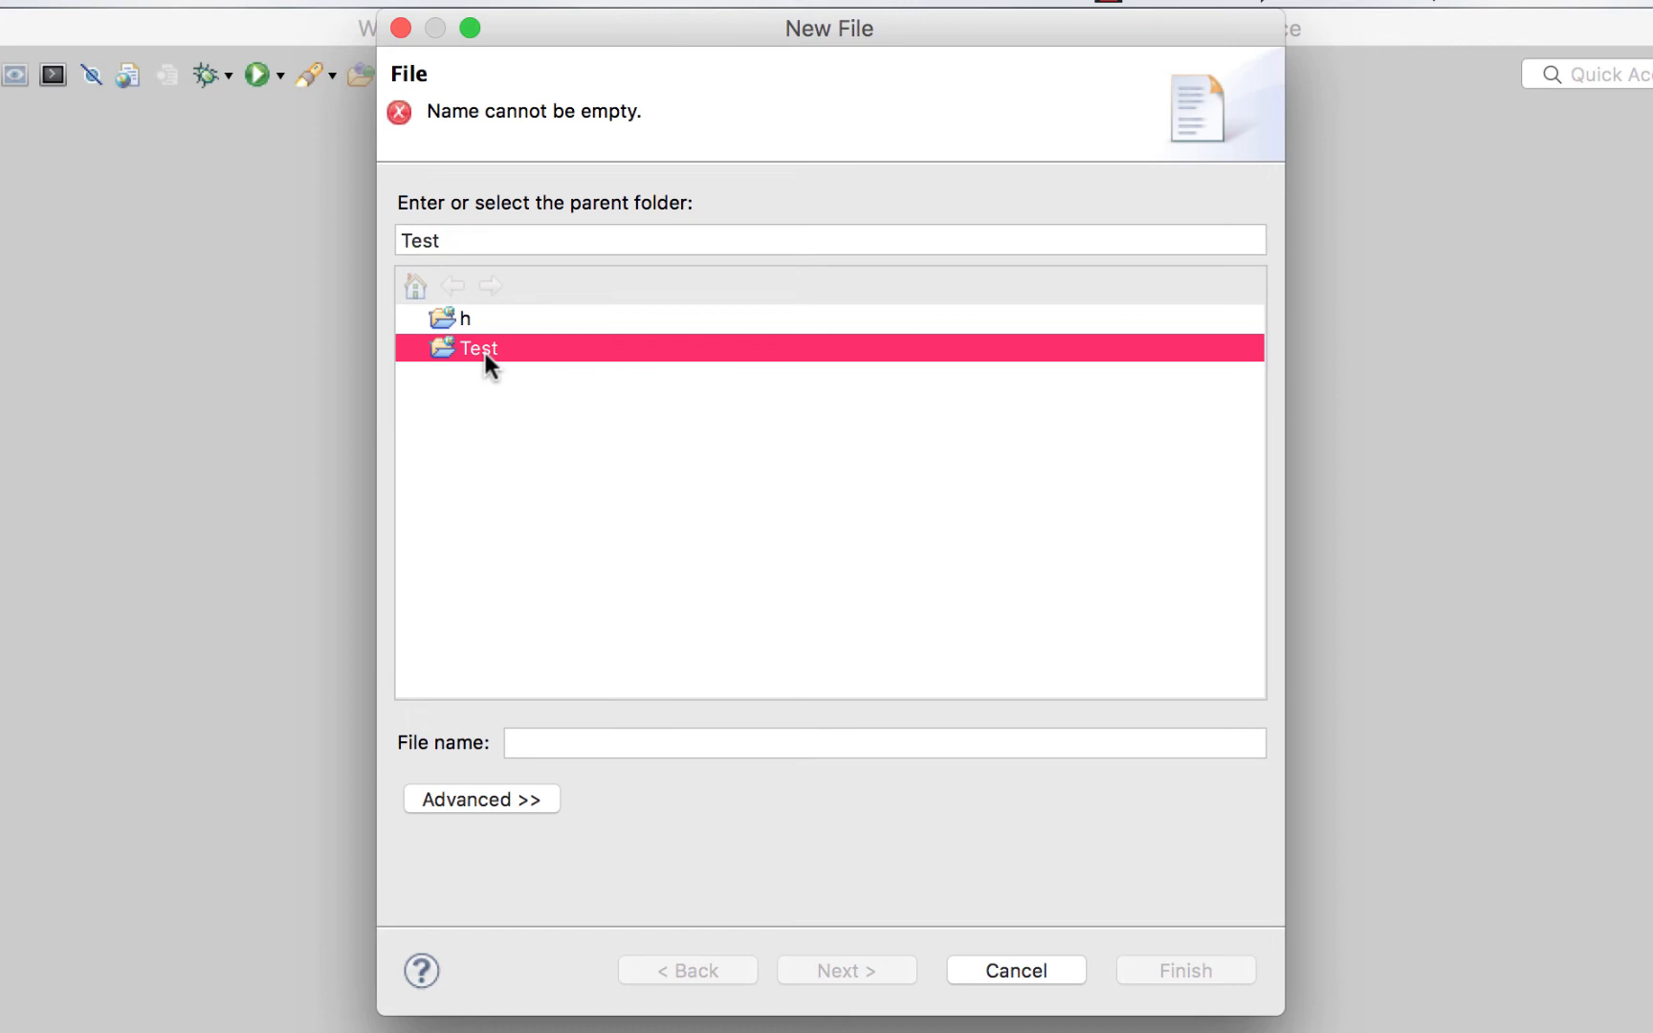
type("test.html")
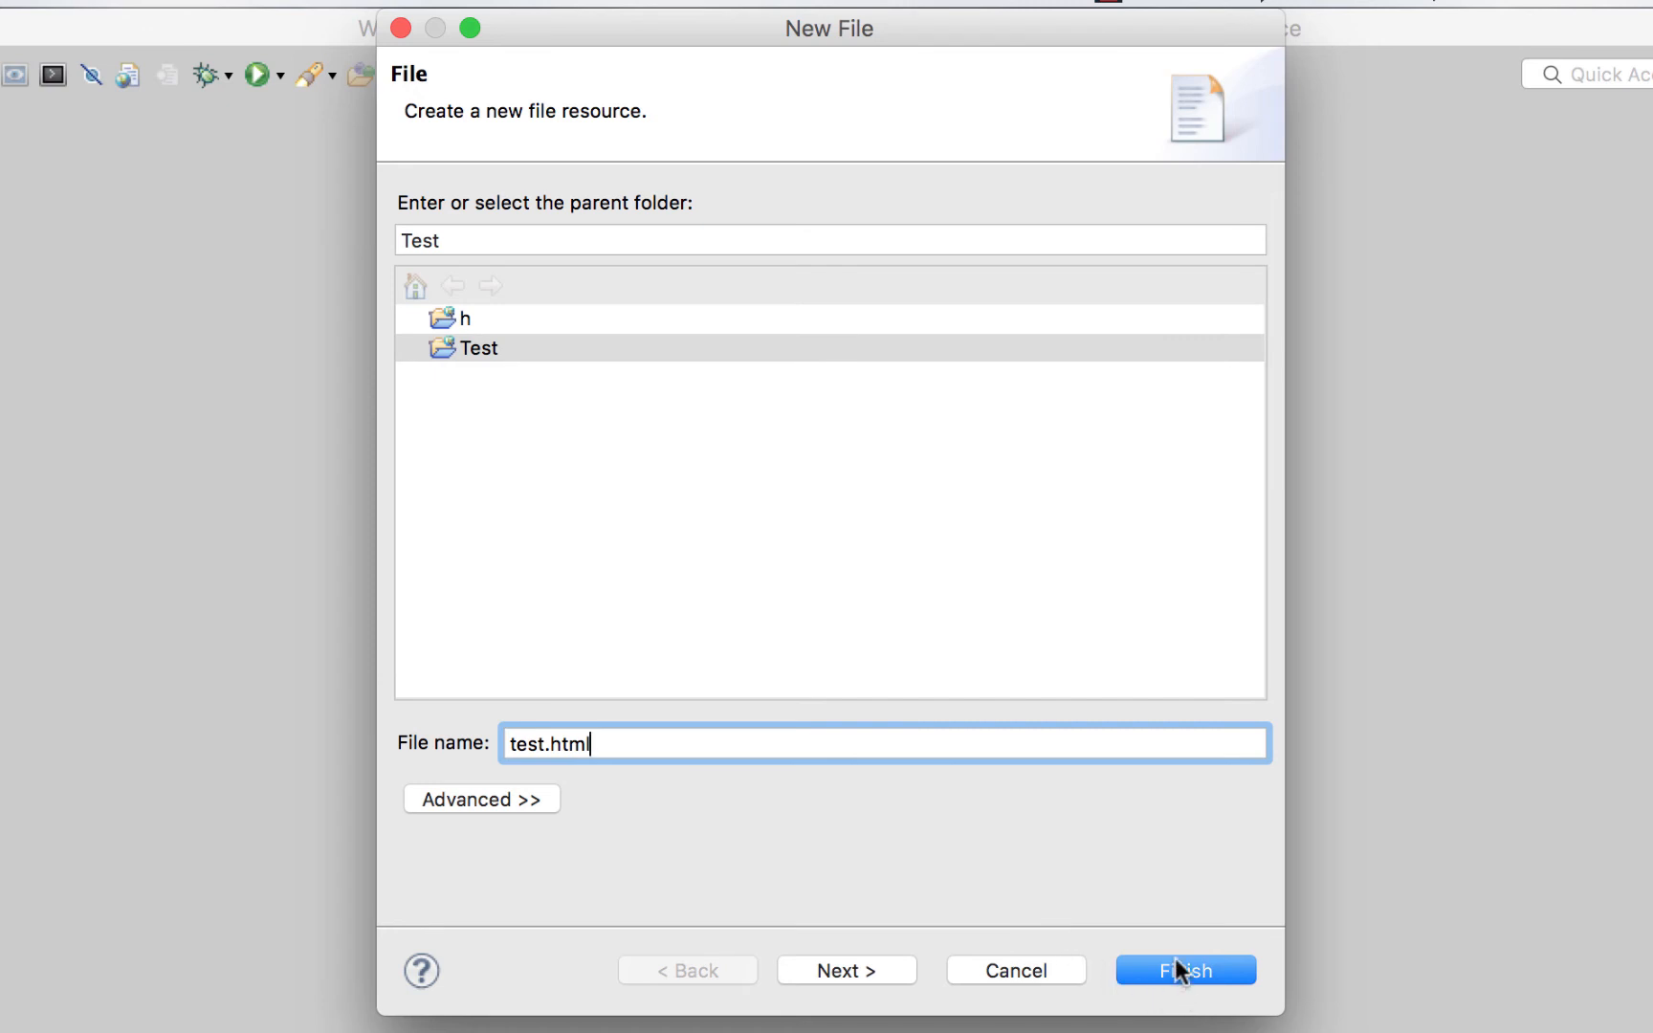
left_click(1185, 970)
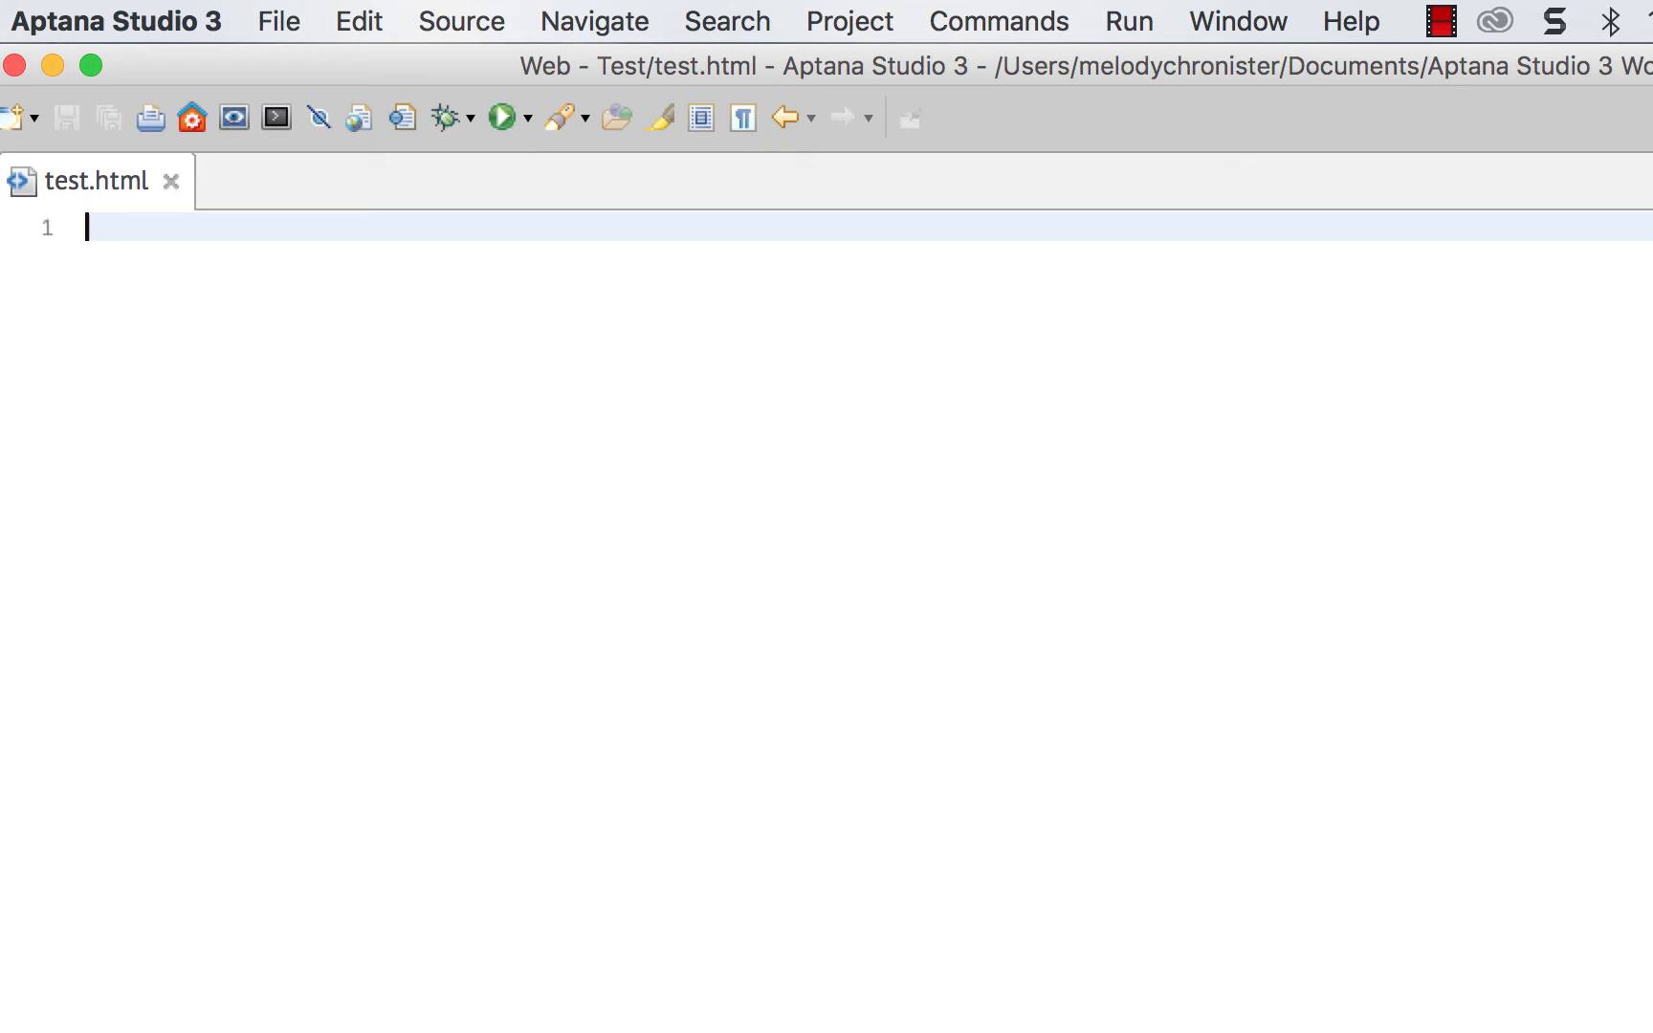
mouse_move(1625, 522)
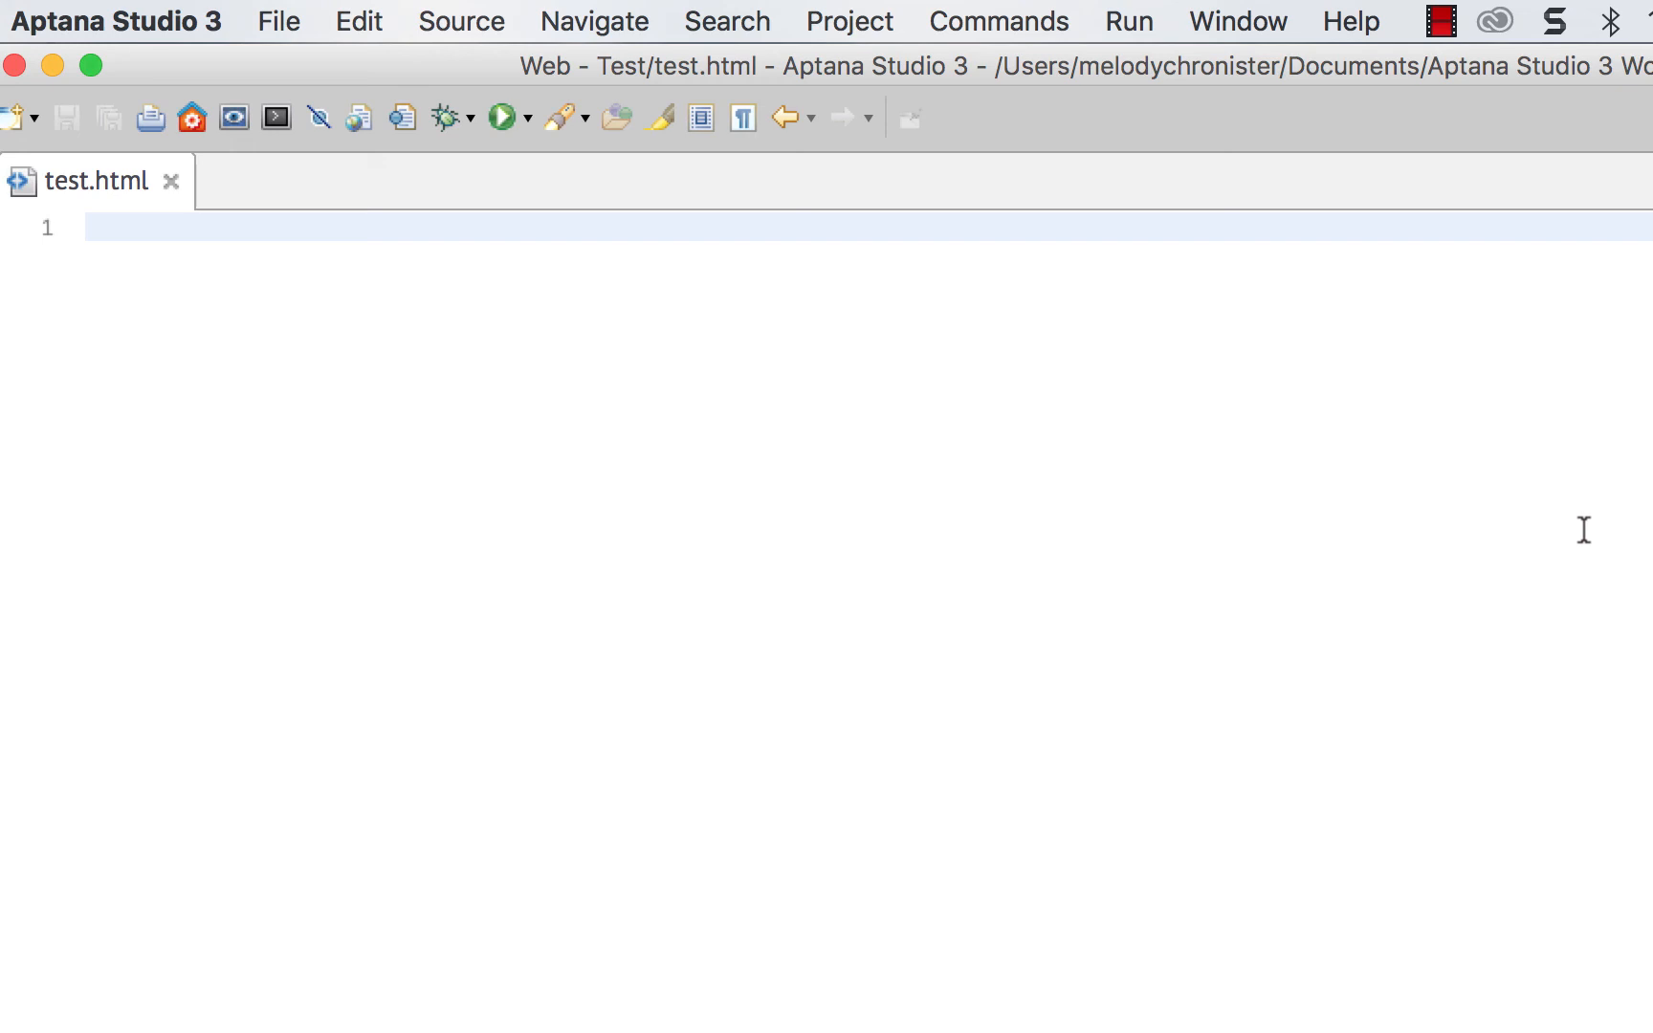
mouse_move(1215, 36)
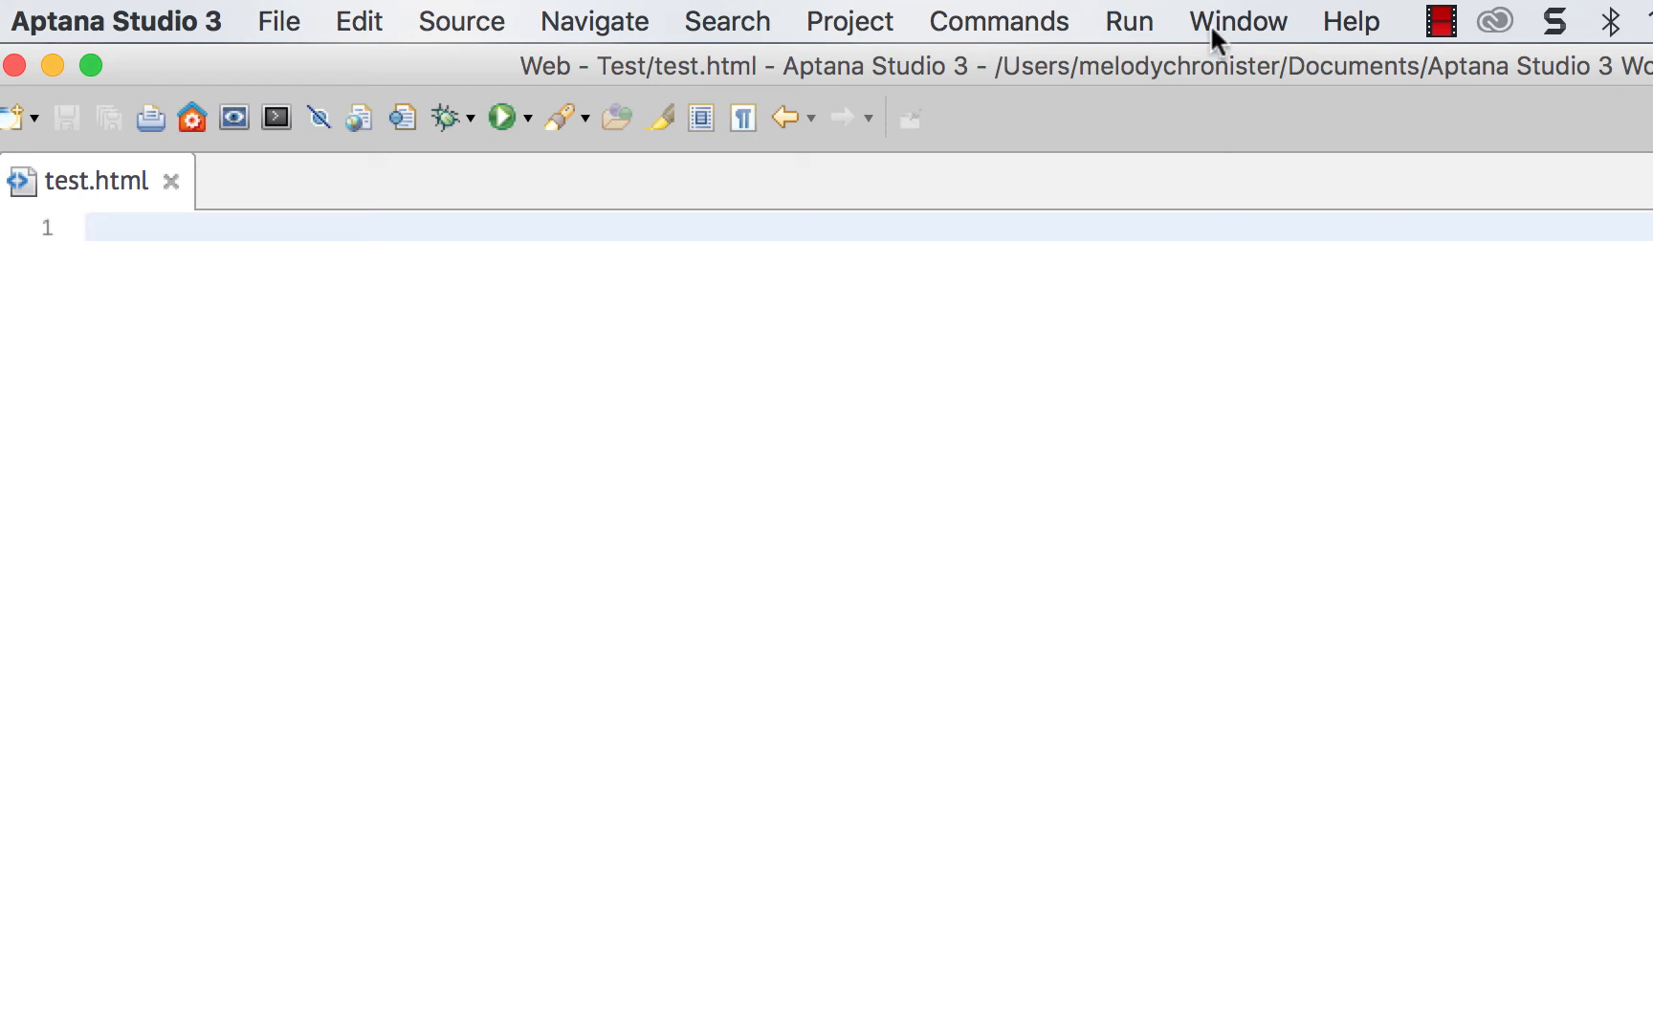
Show the Project Explorer view via Window > Show View.
left_click(1237, 21)
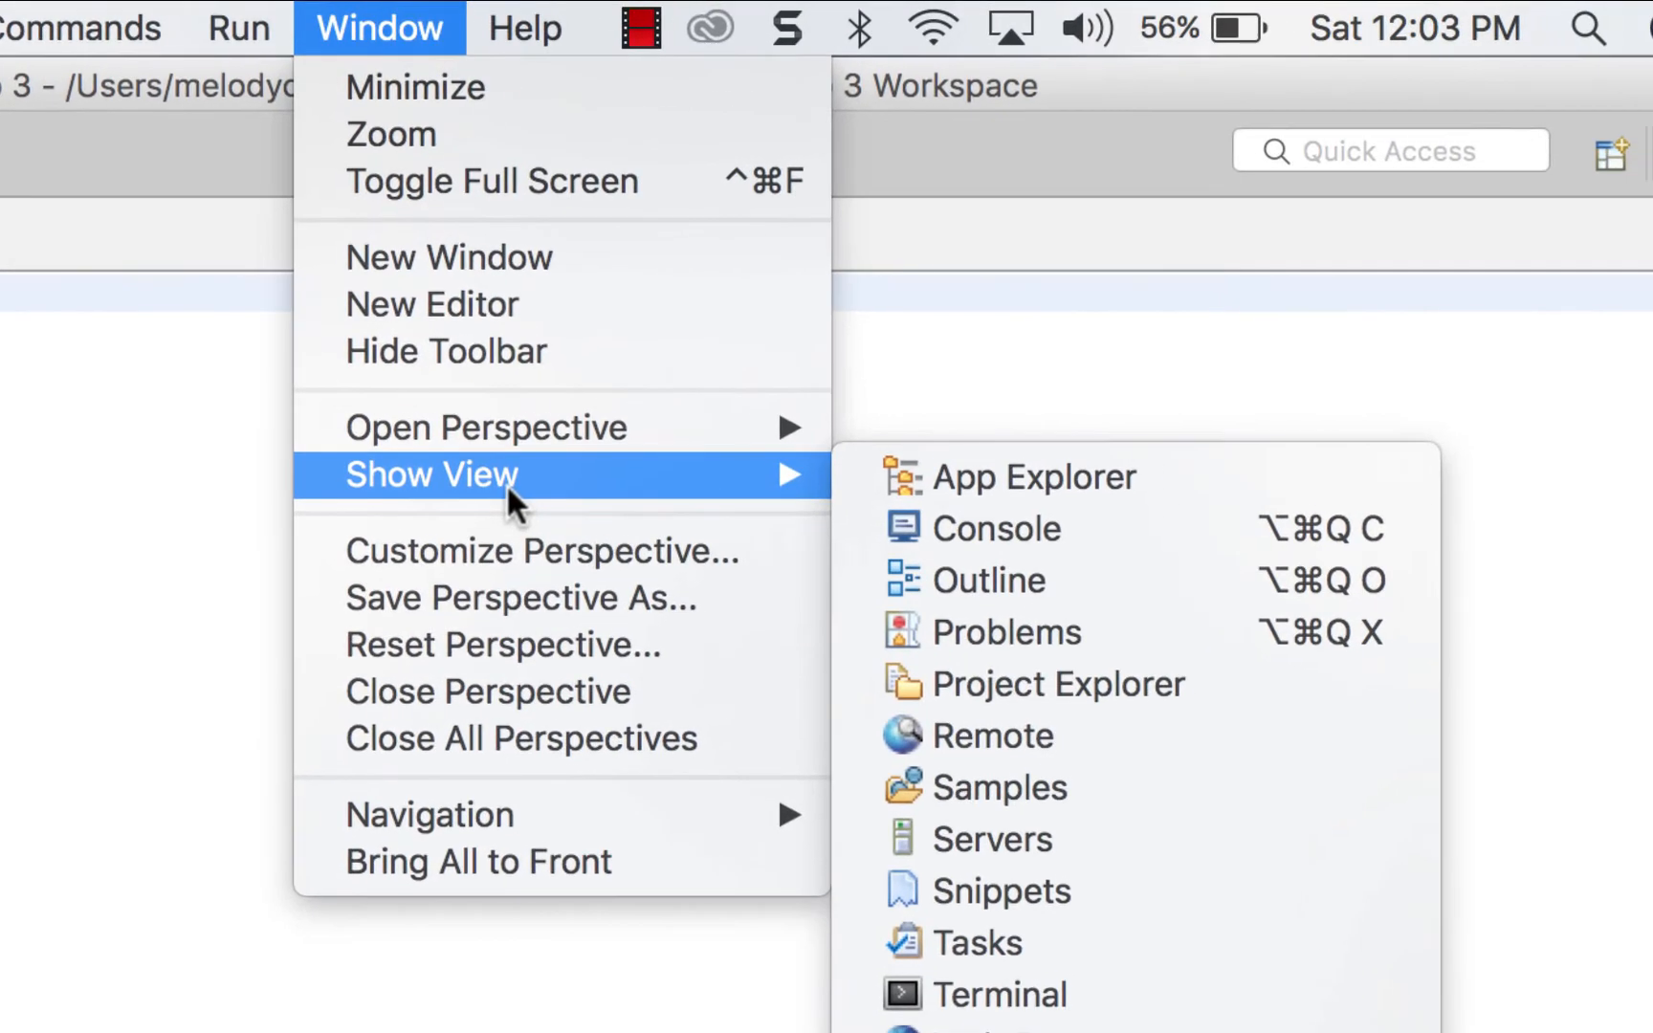
mouse_move(1051, 914)
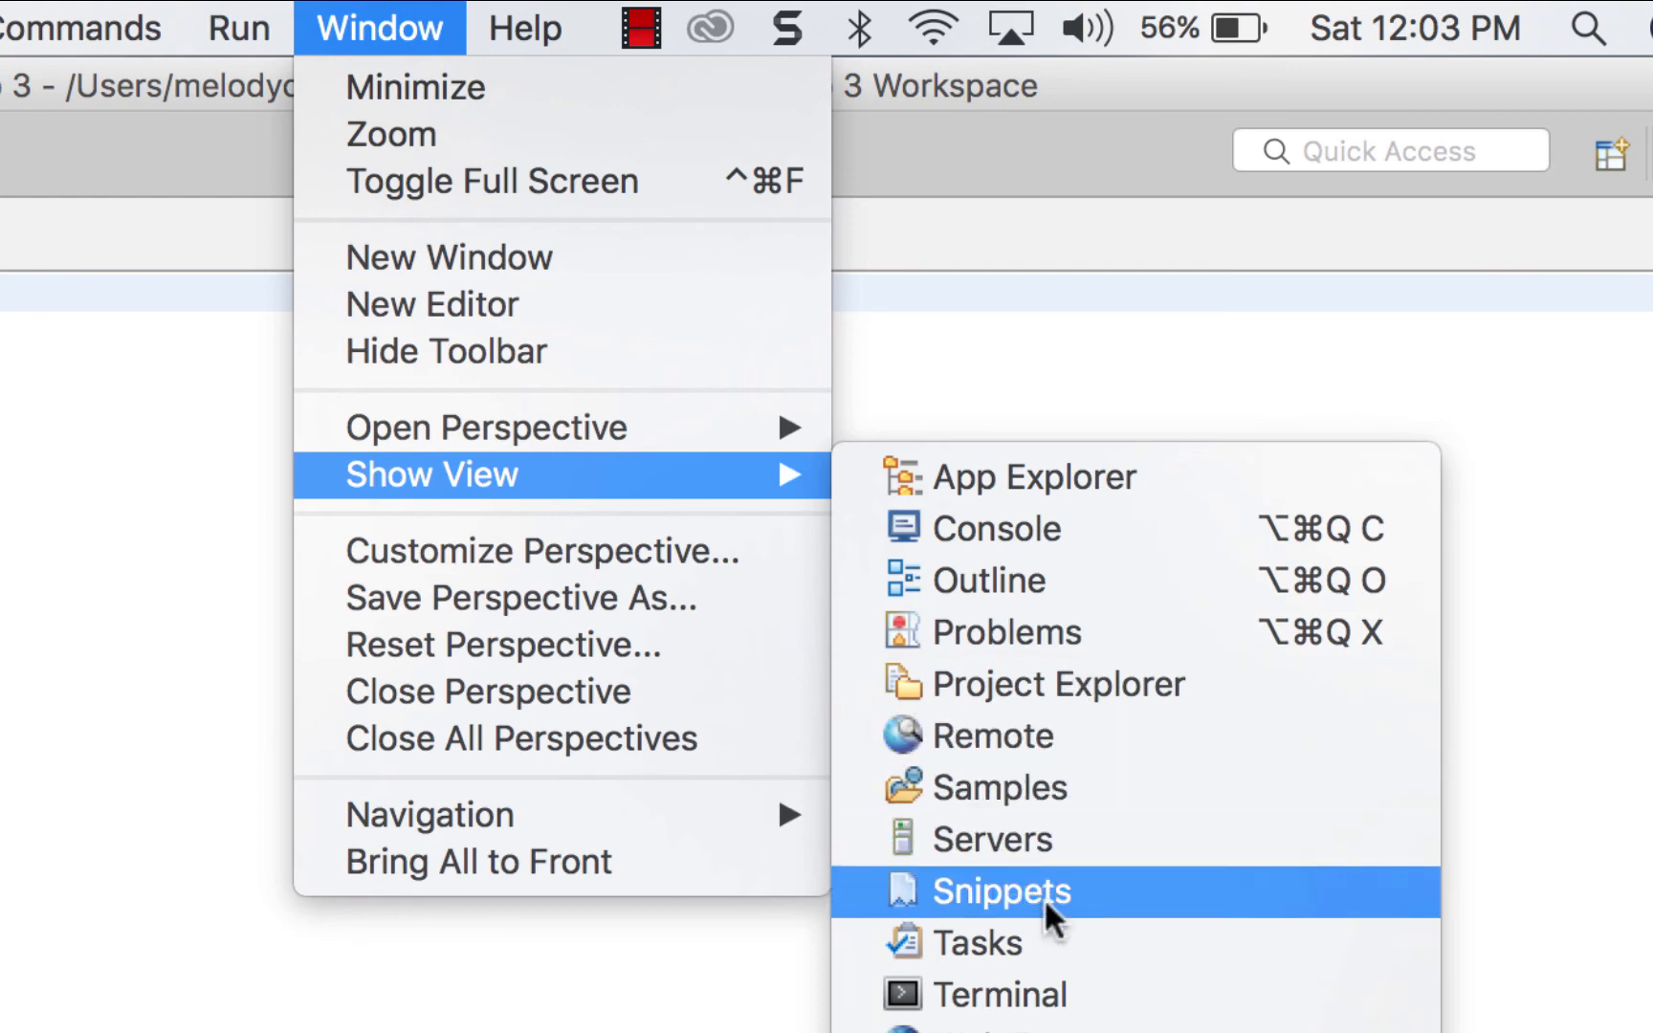
left_click(1001, 891)
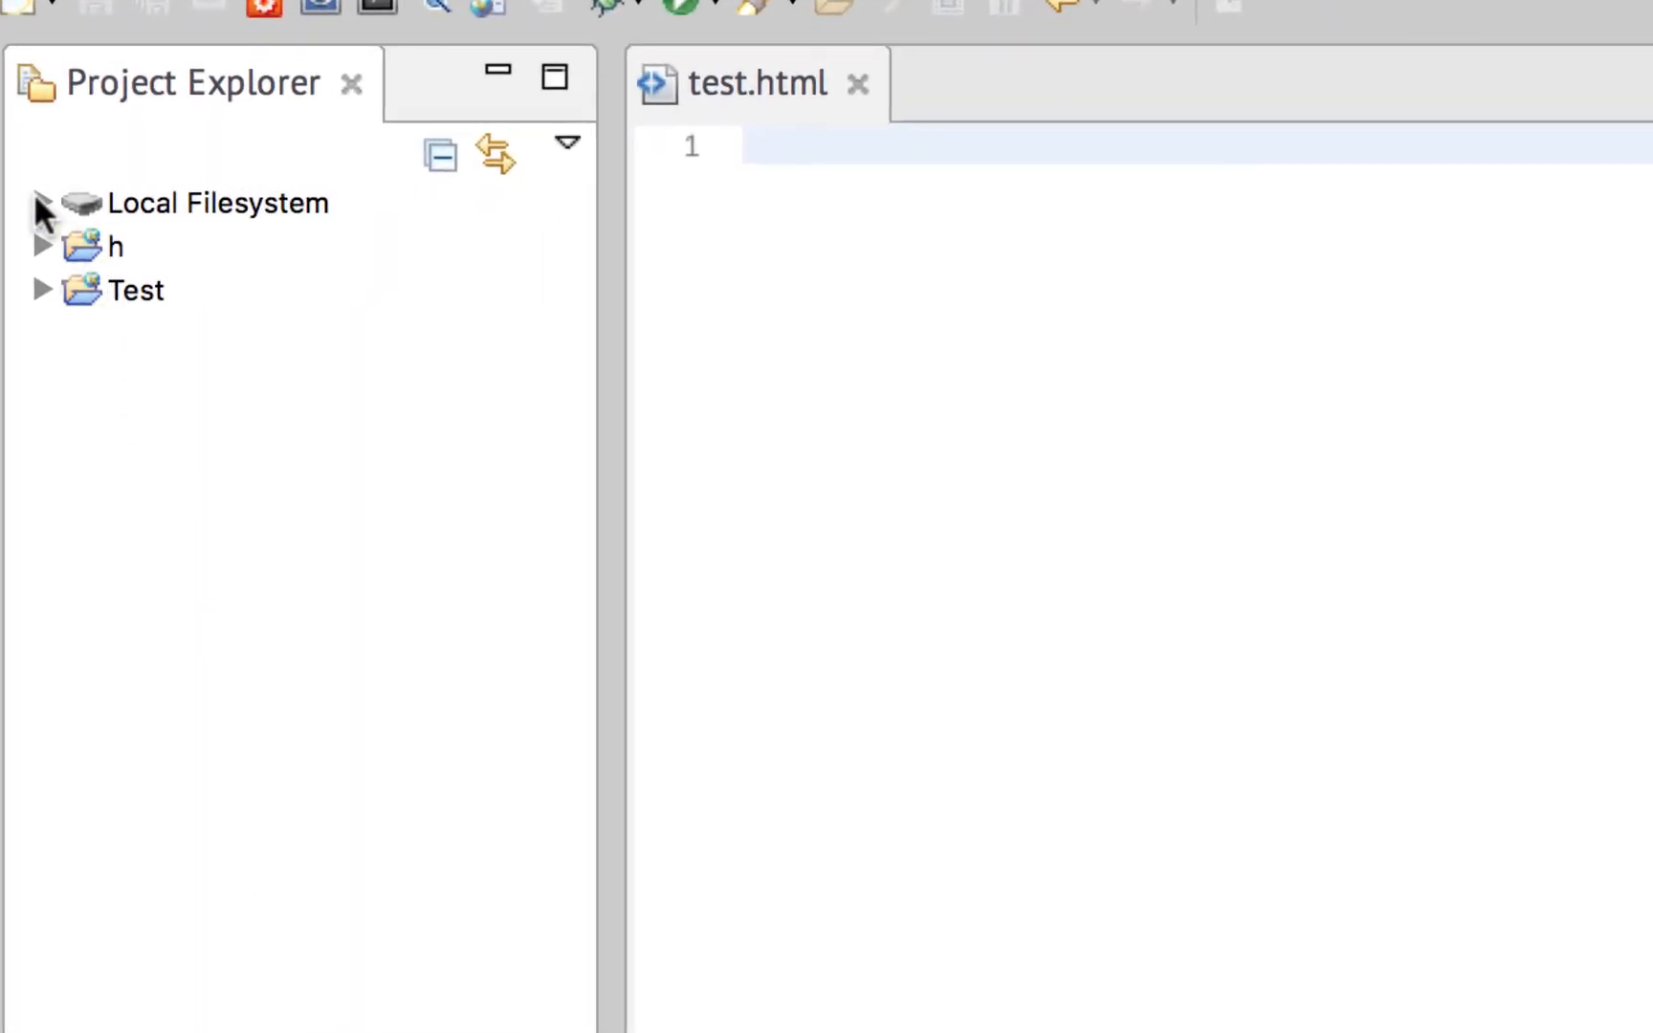
Expand Local Filesystem, h and Test in Project Explorer to reveal index.html and test.html.
left_click(38, 203)
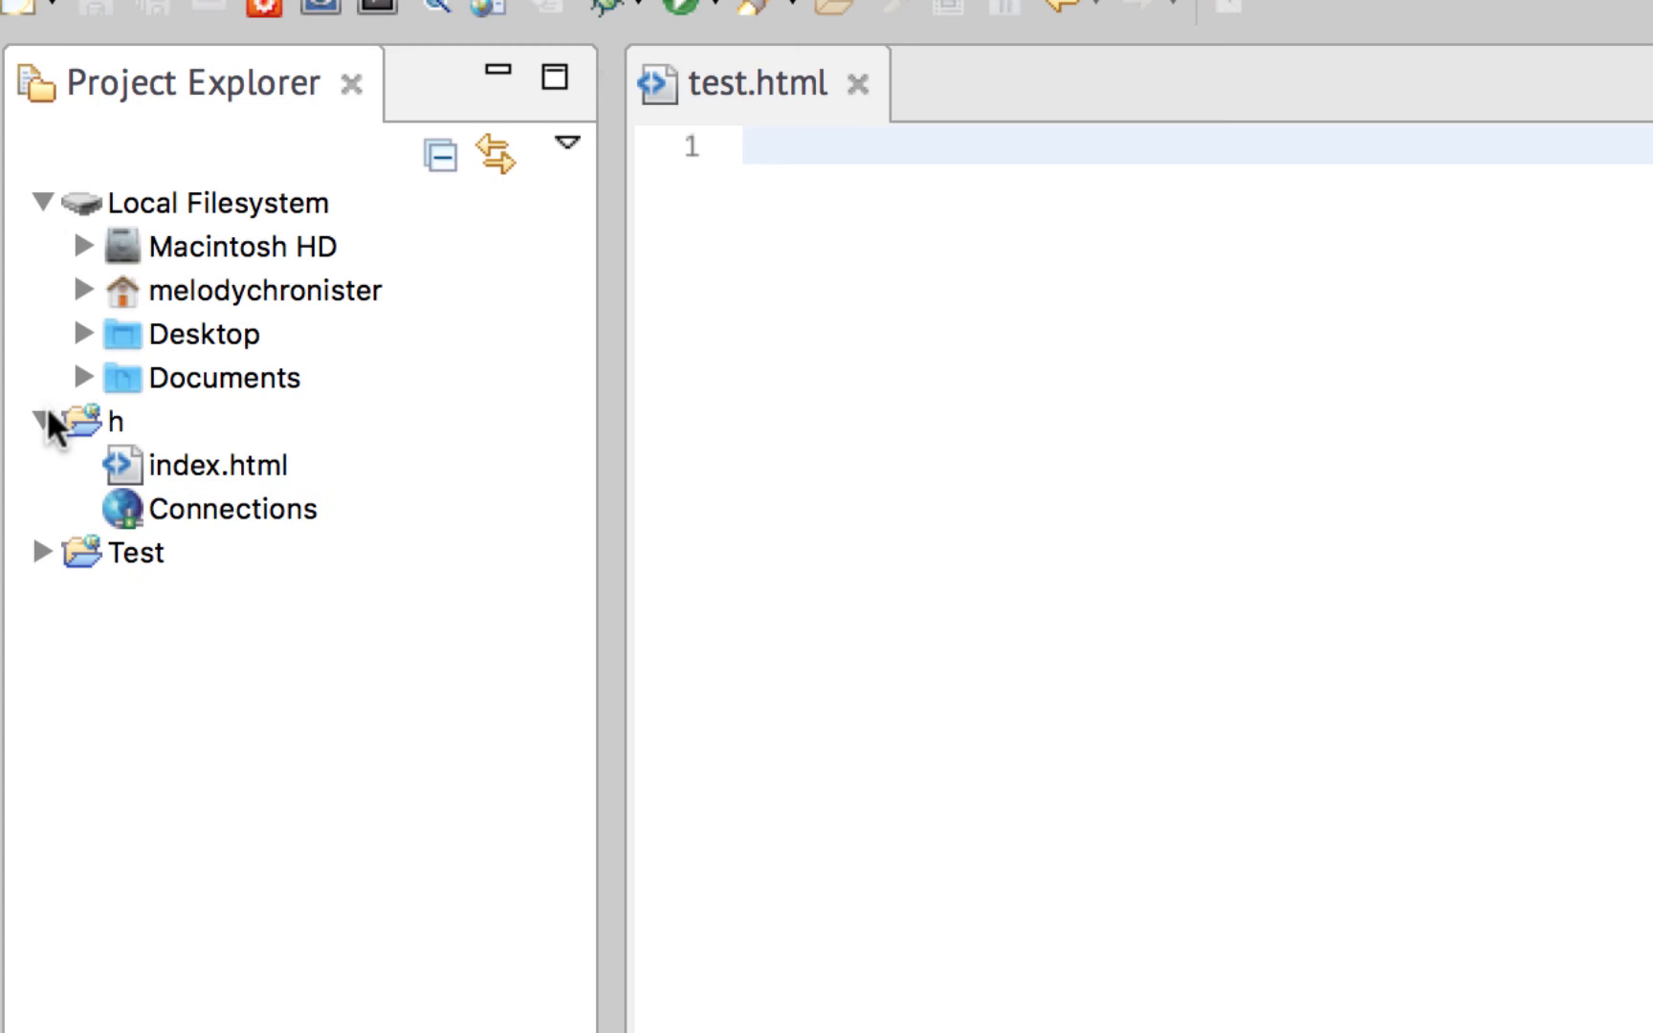
left_click(43, 551)
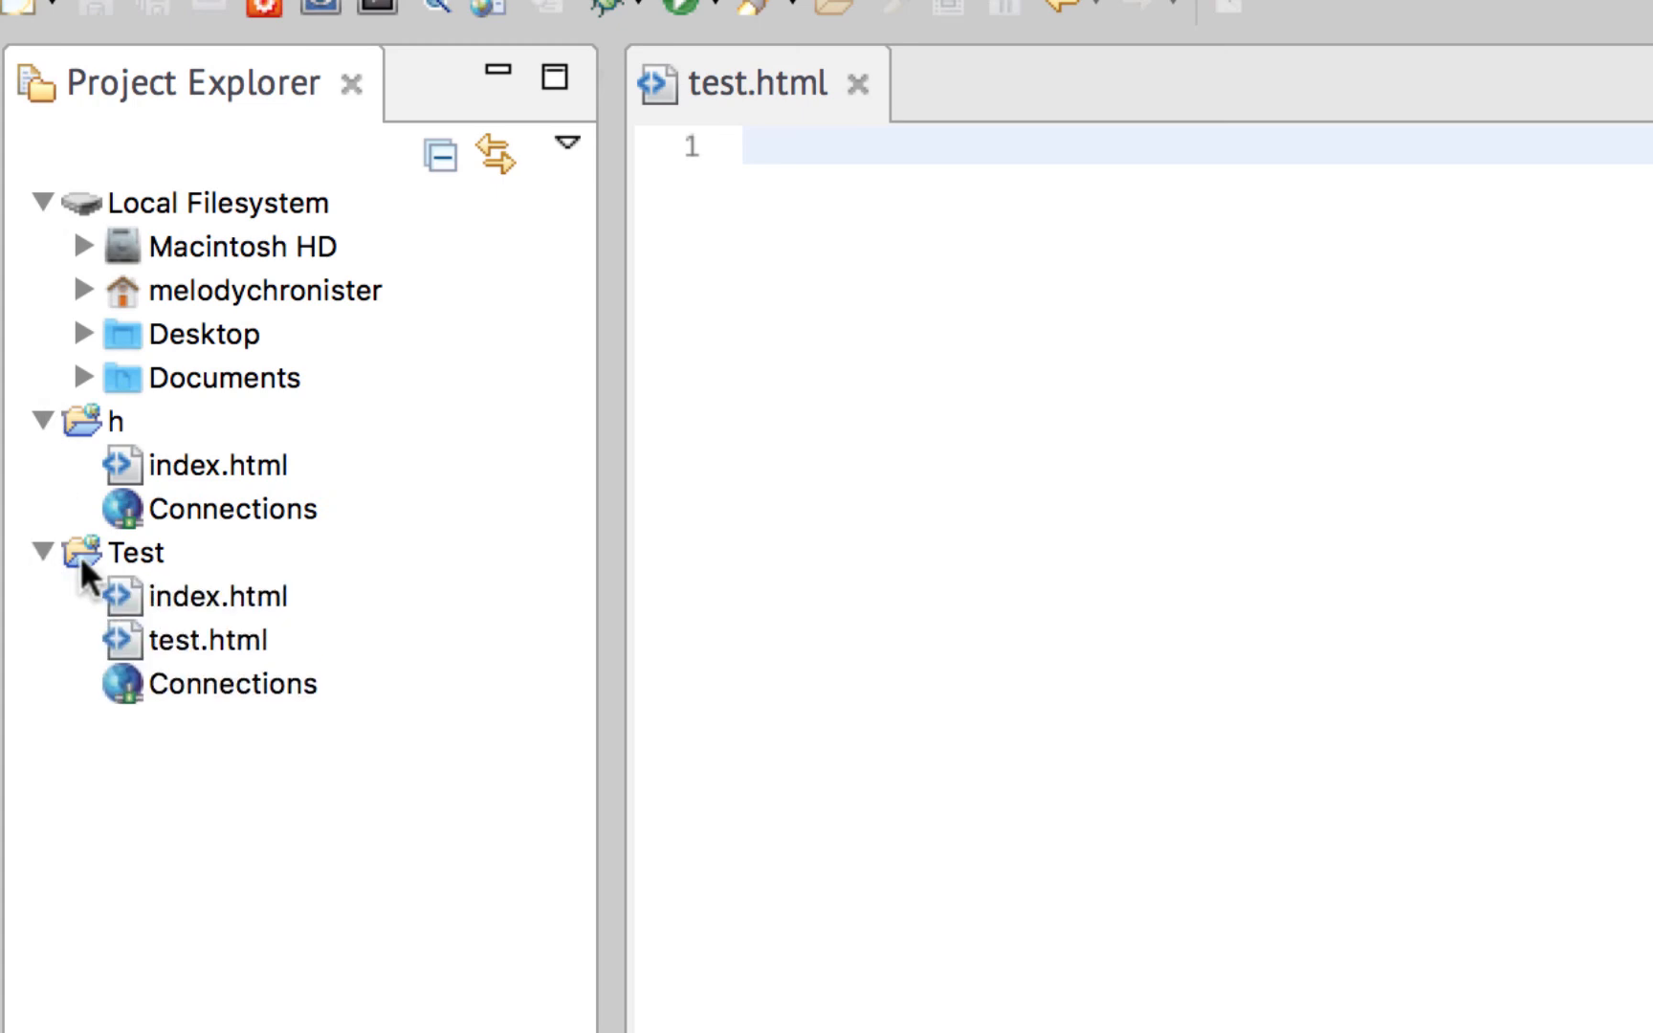
left_click(136, 553)
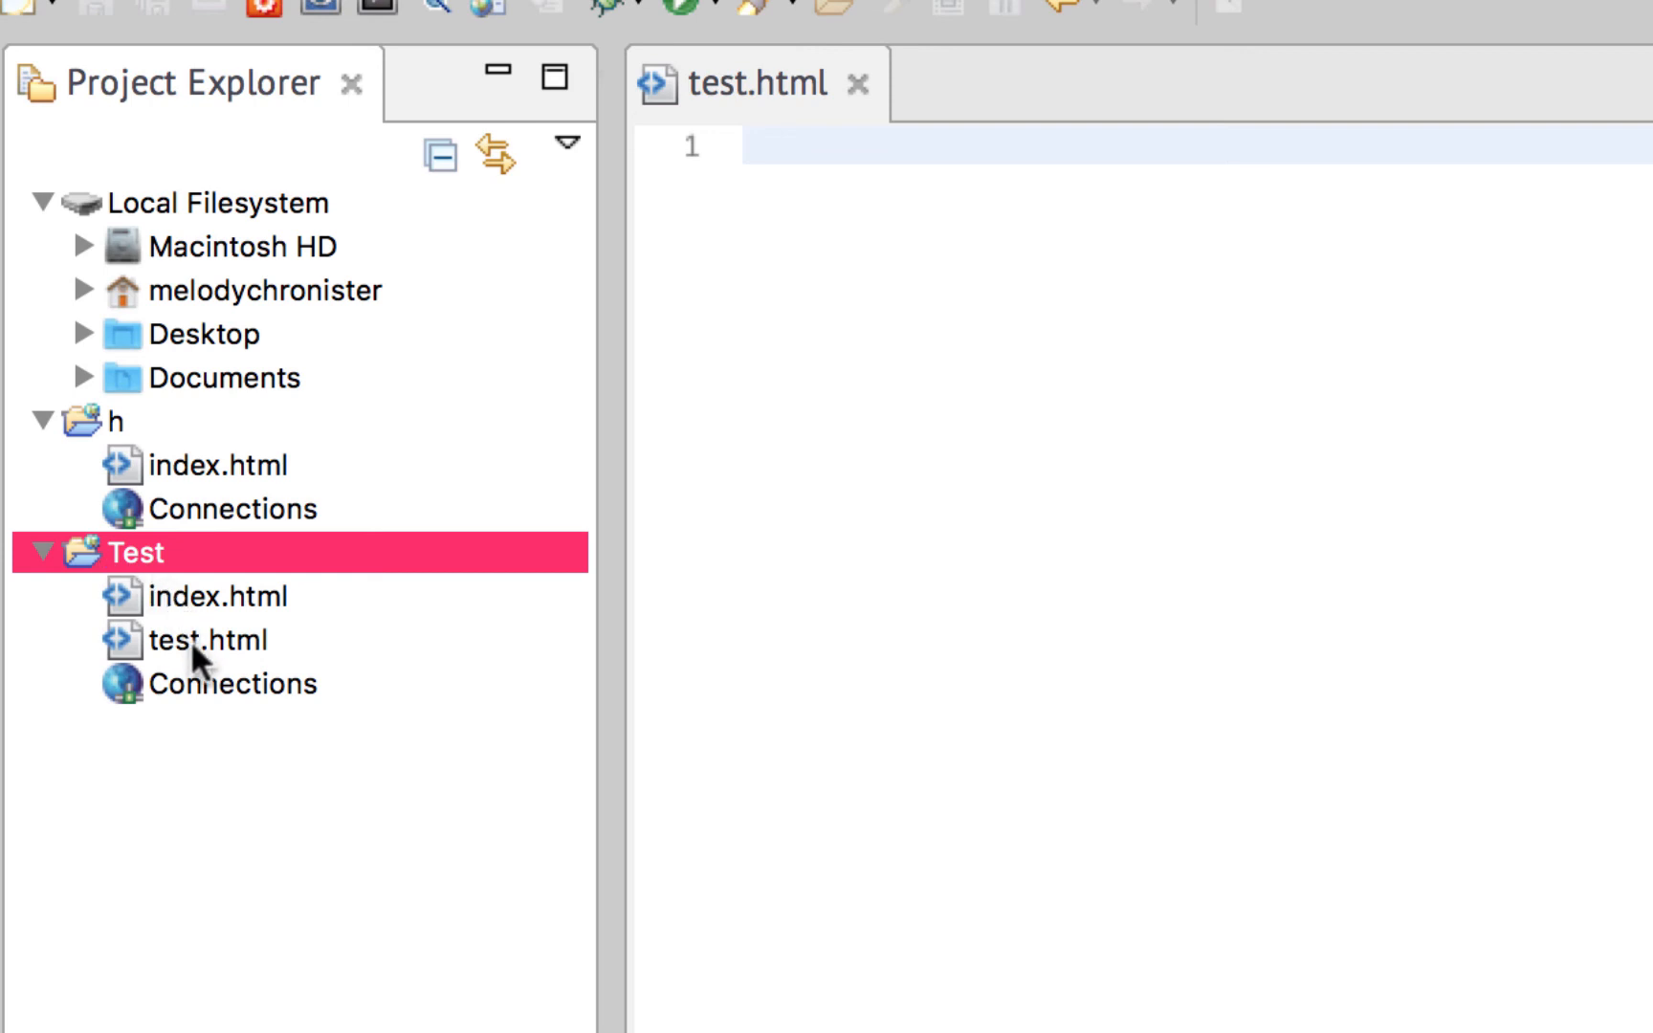
left_click(209, 640)
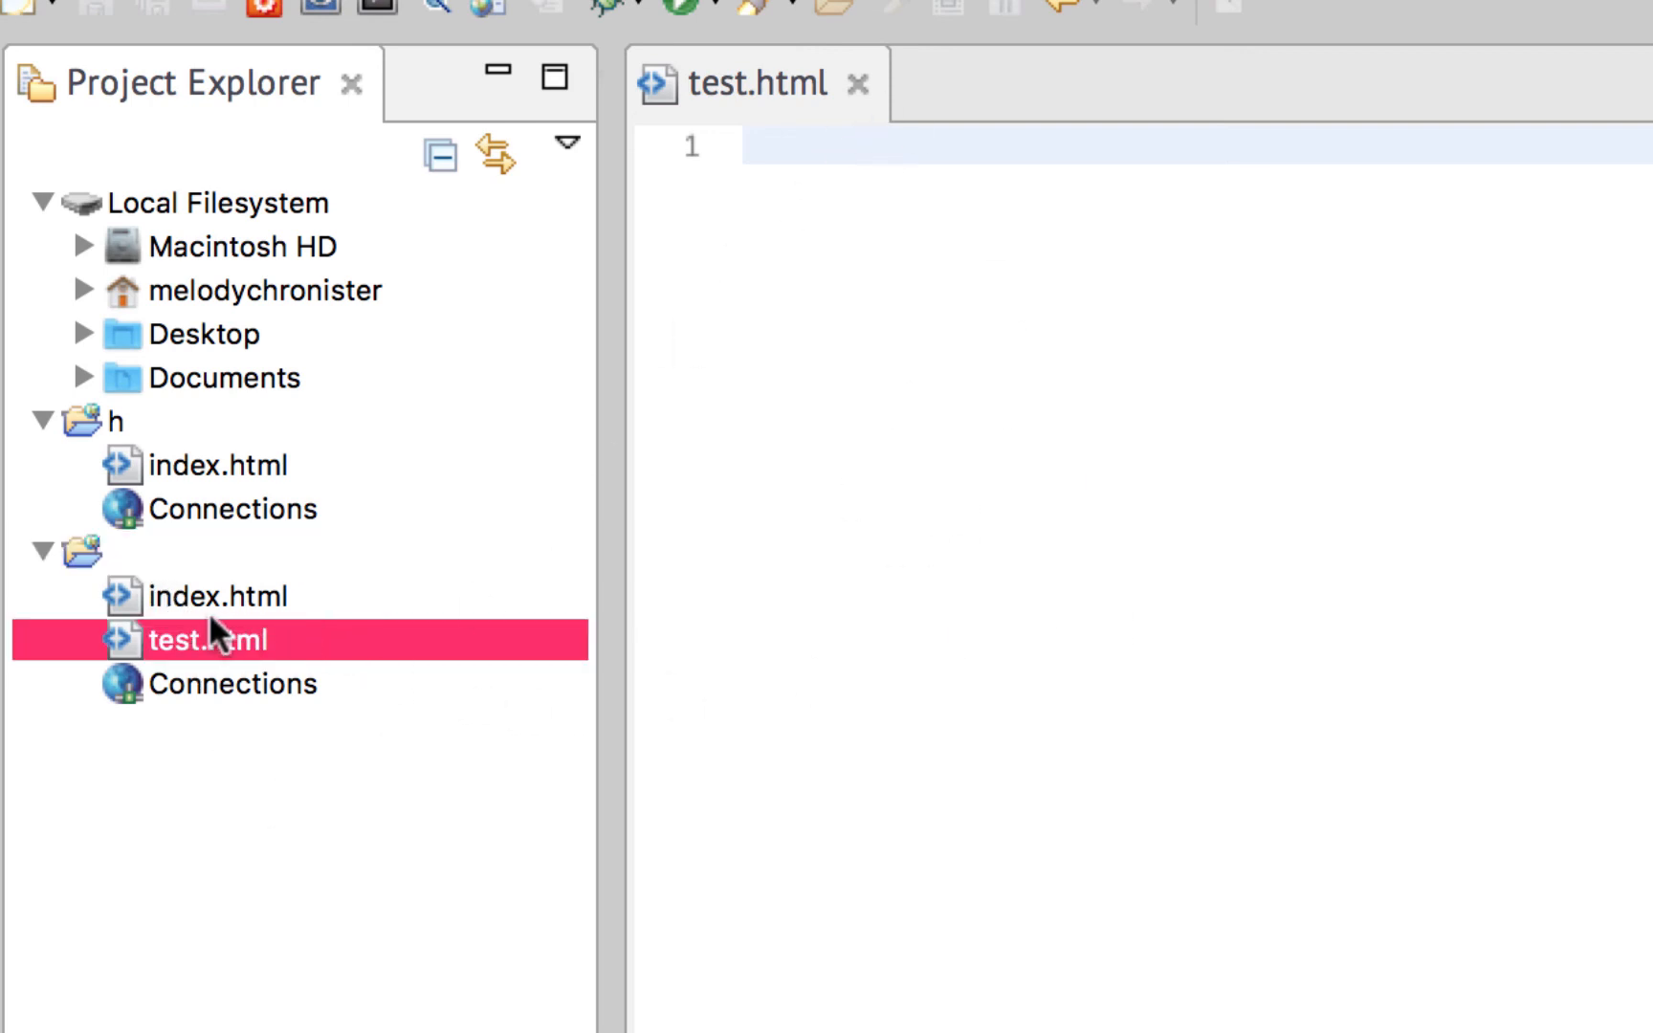
mouse_move(187, 815)
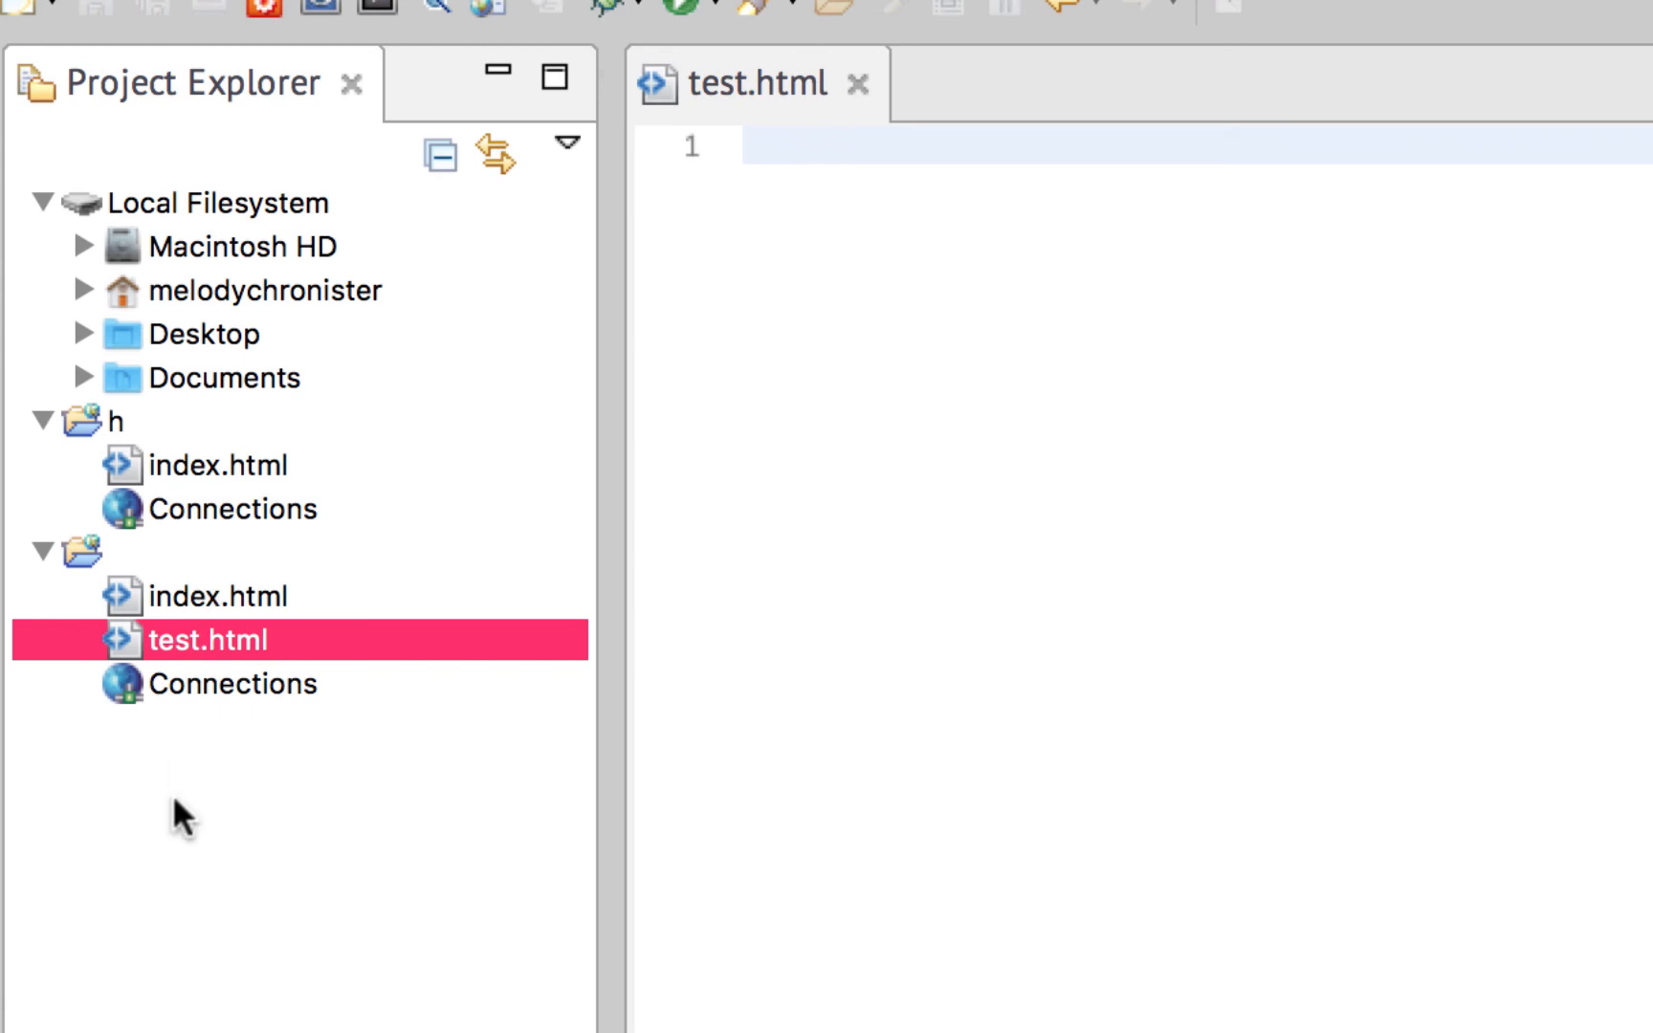
mouse_move(209, 761)
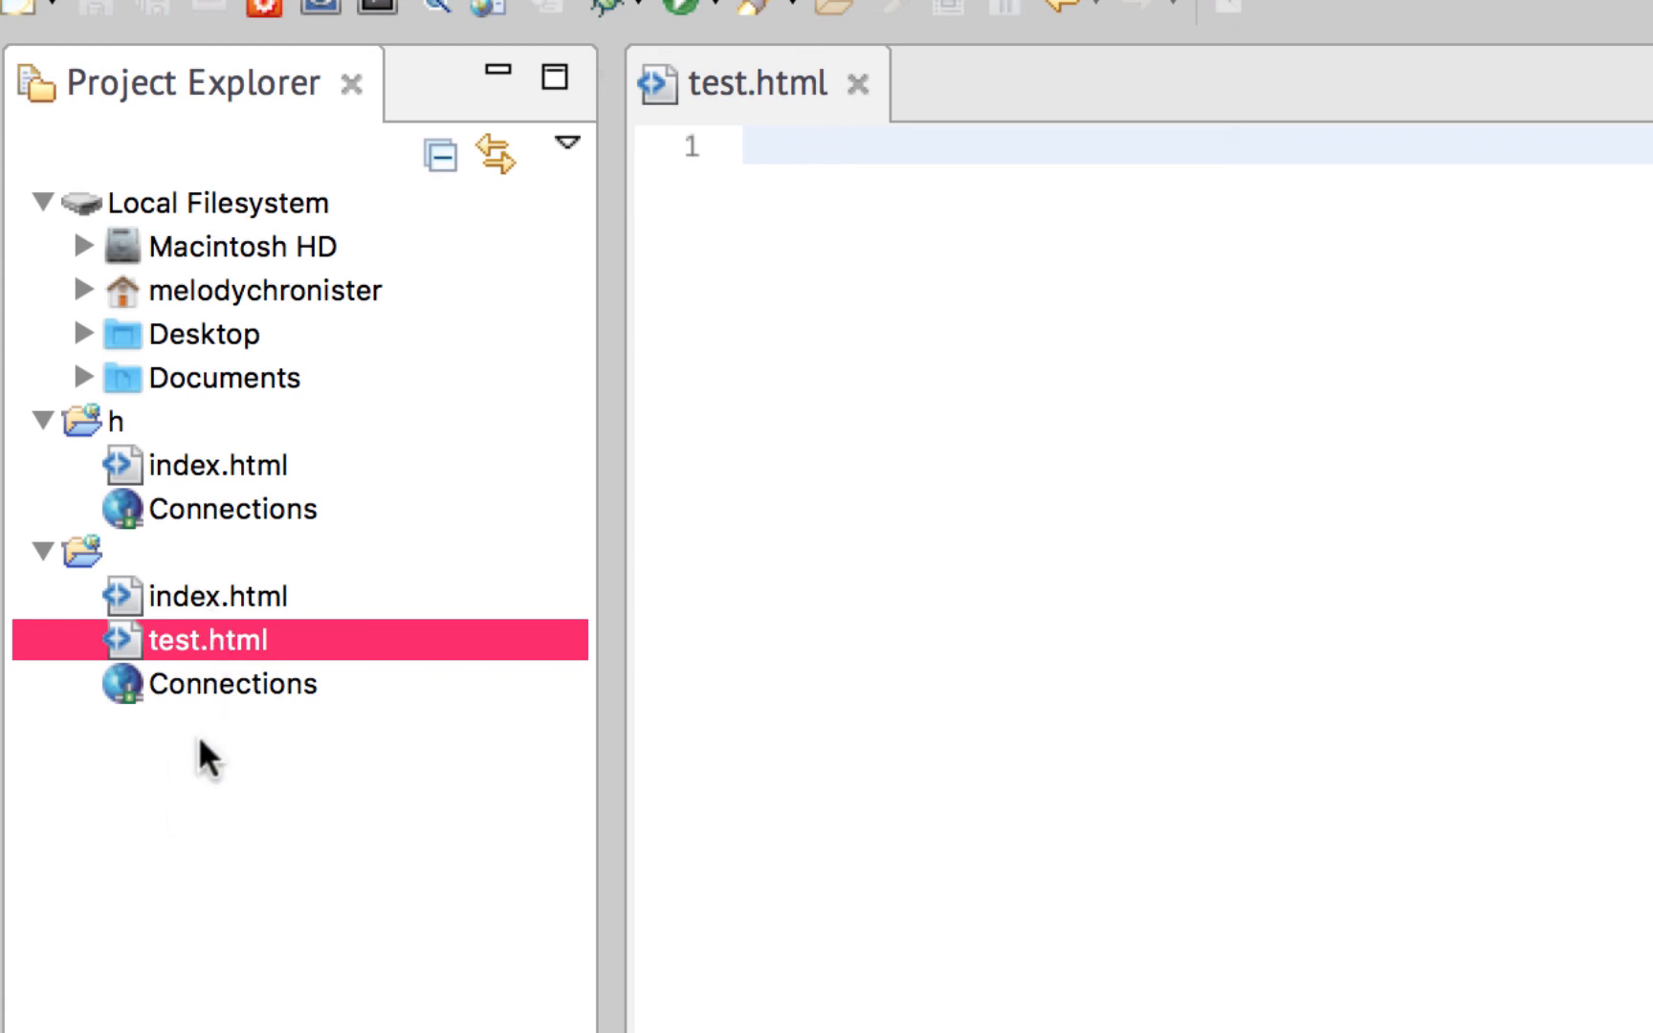
Open Test's index.html in a second editor tab, then return to the empty test.html editor.
left_click(222, 595)
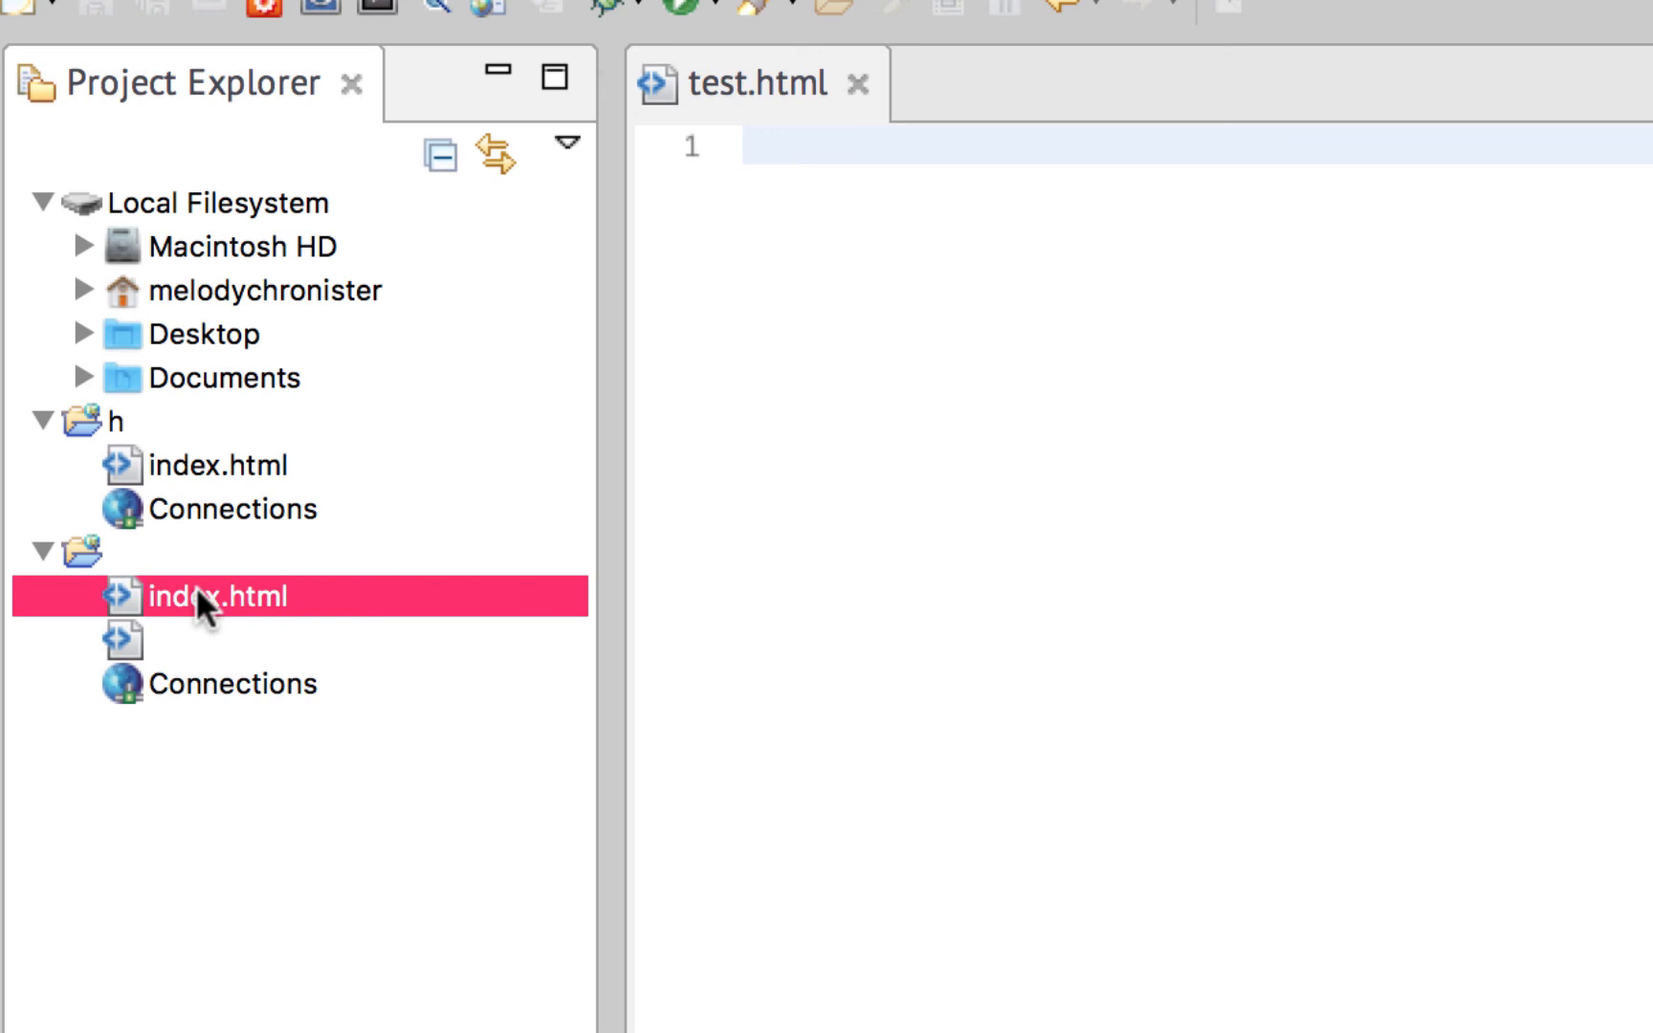
double_click(216, 595)
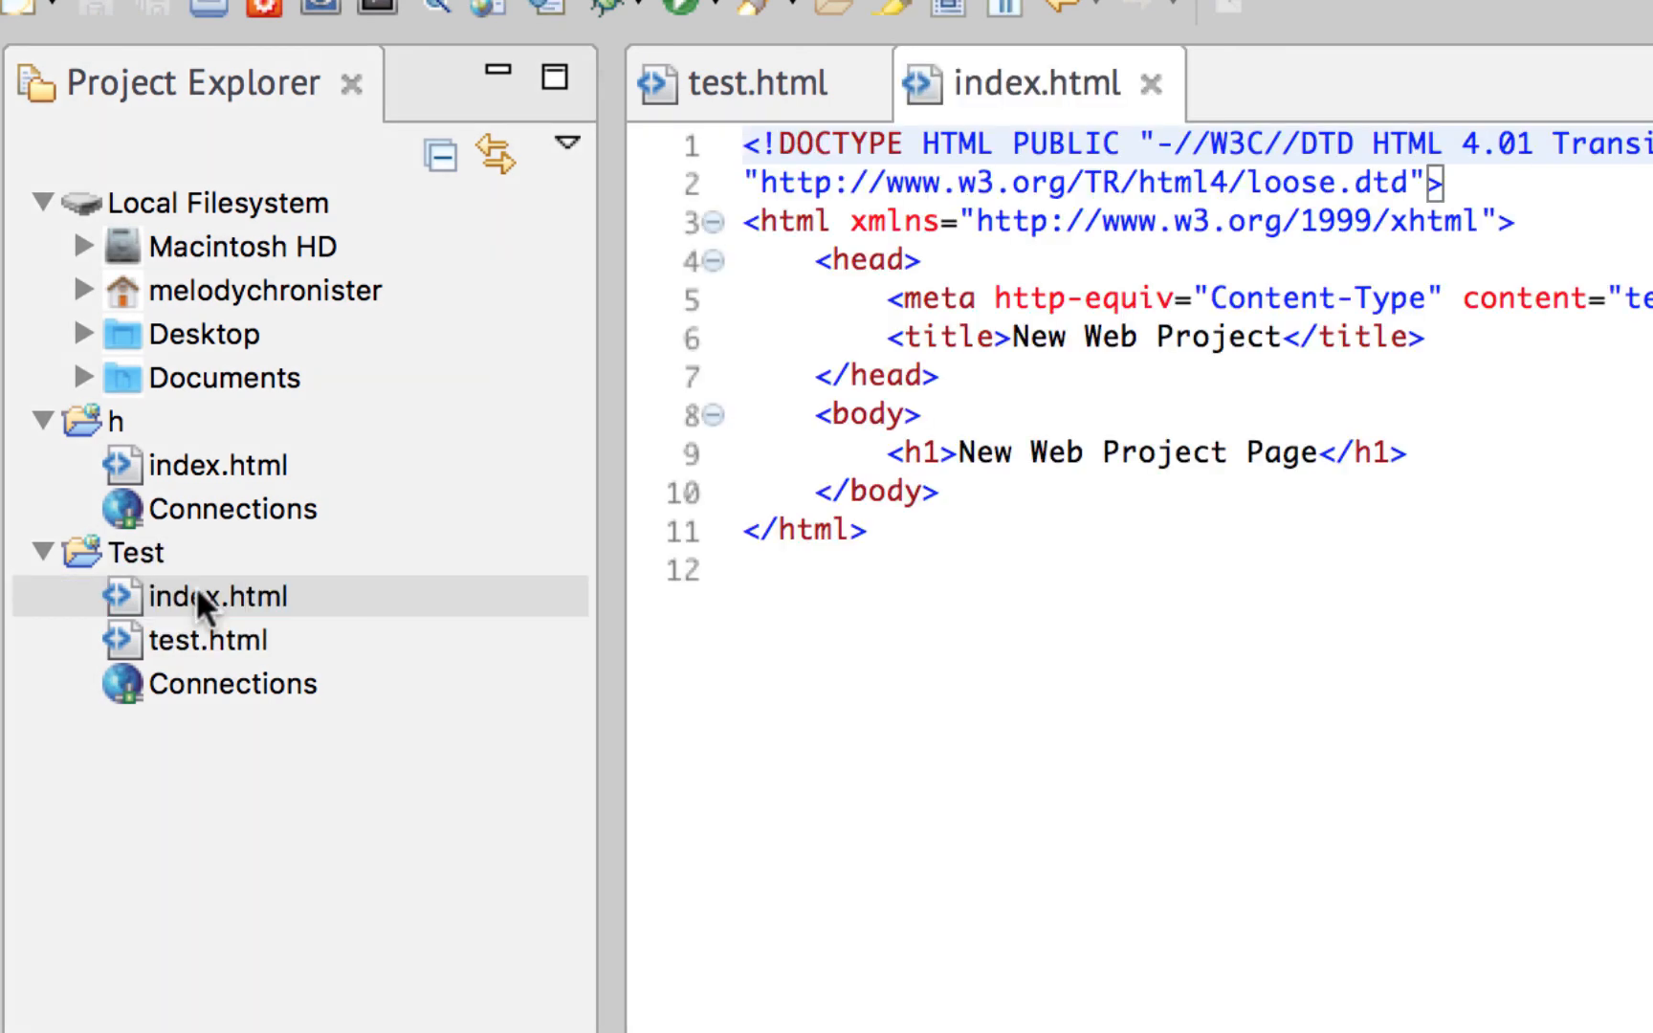
left_click(762, 84)
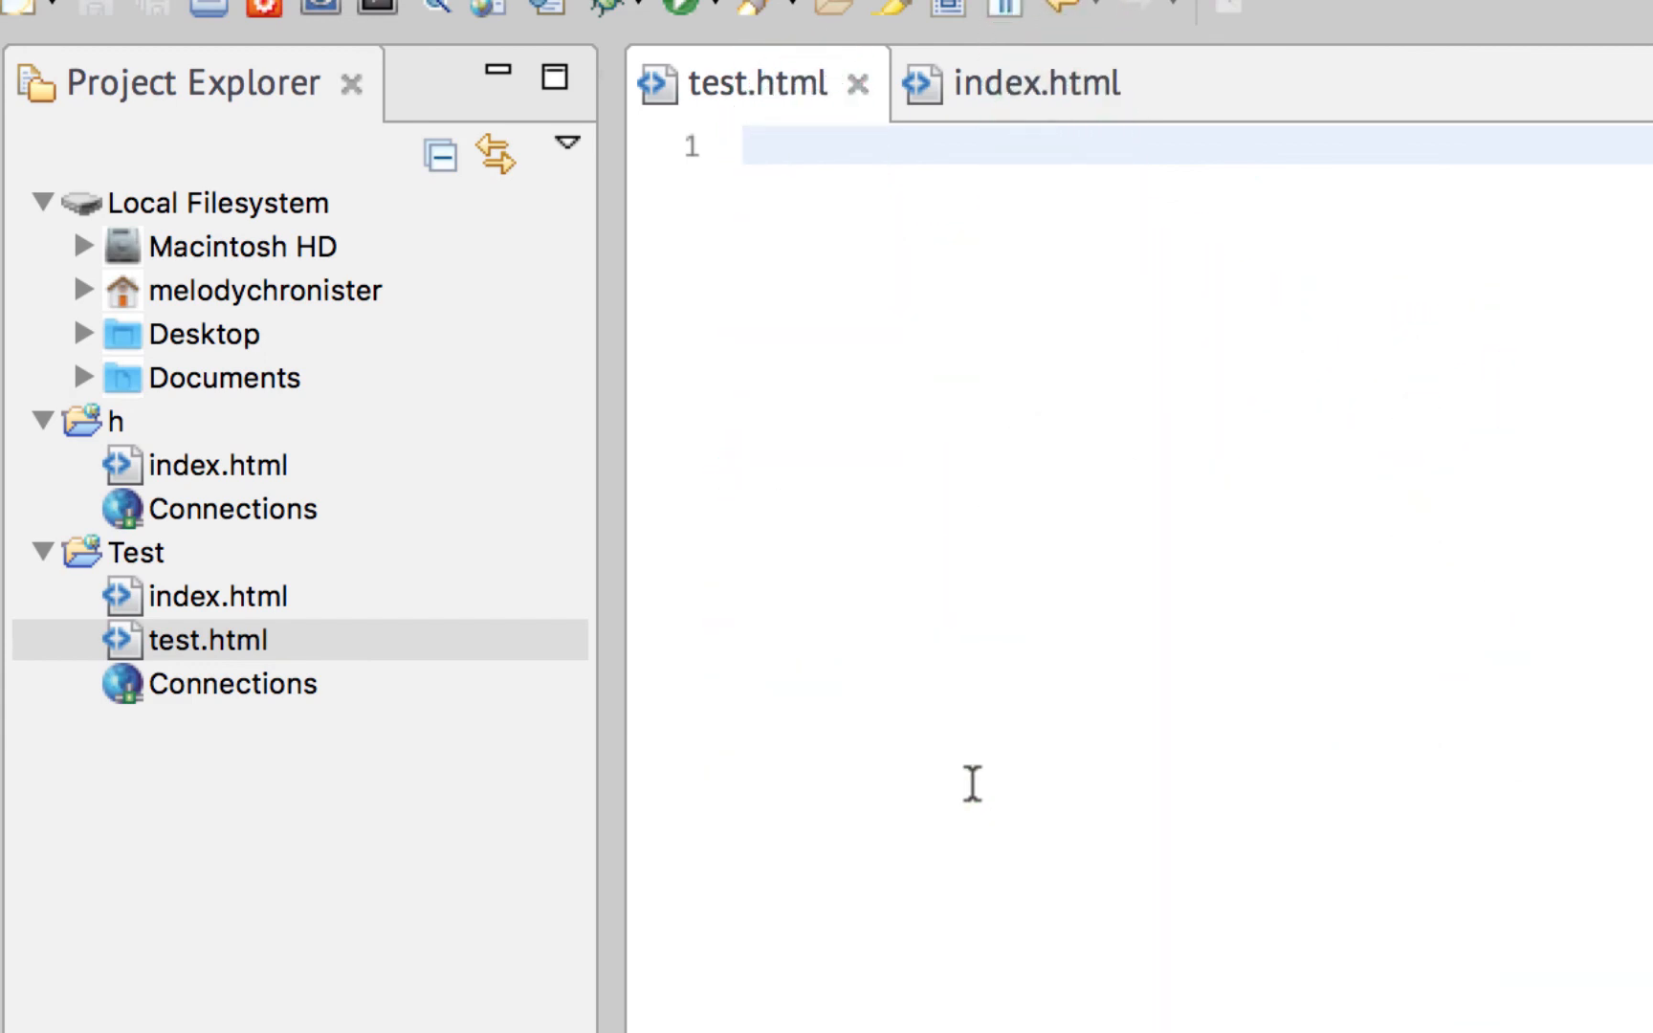
left_click(748, 145)
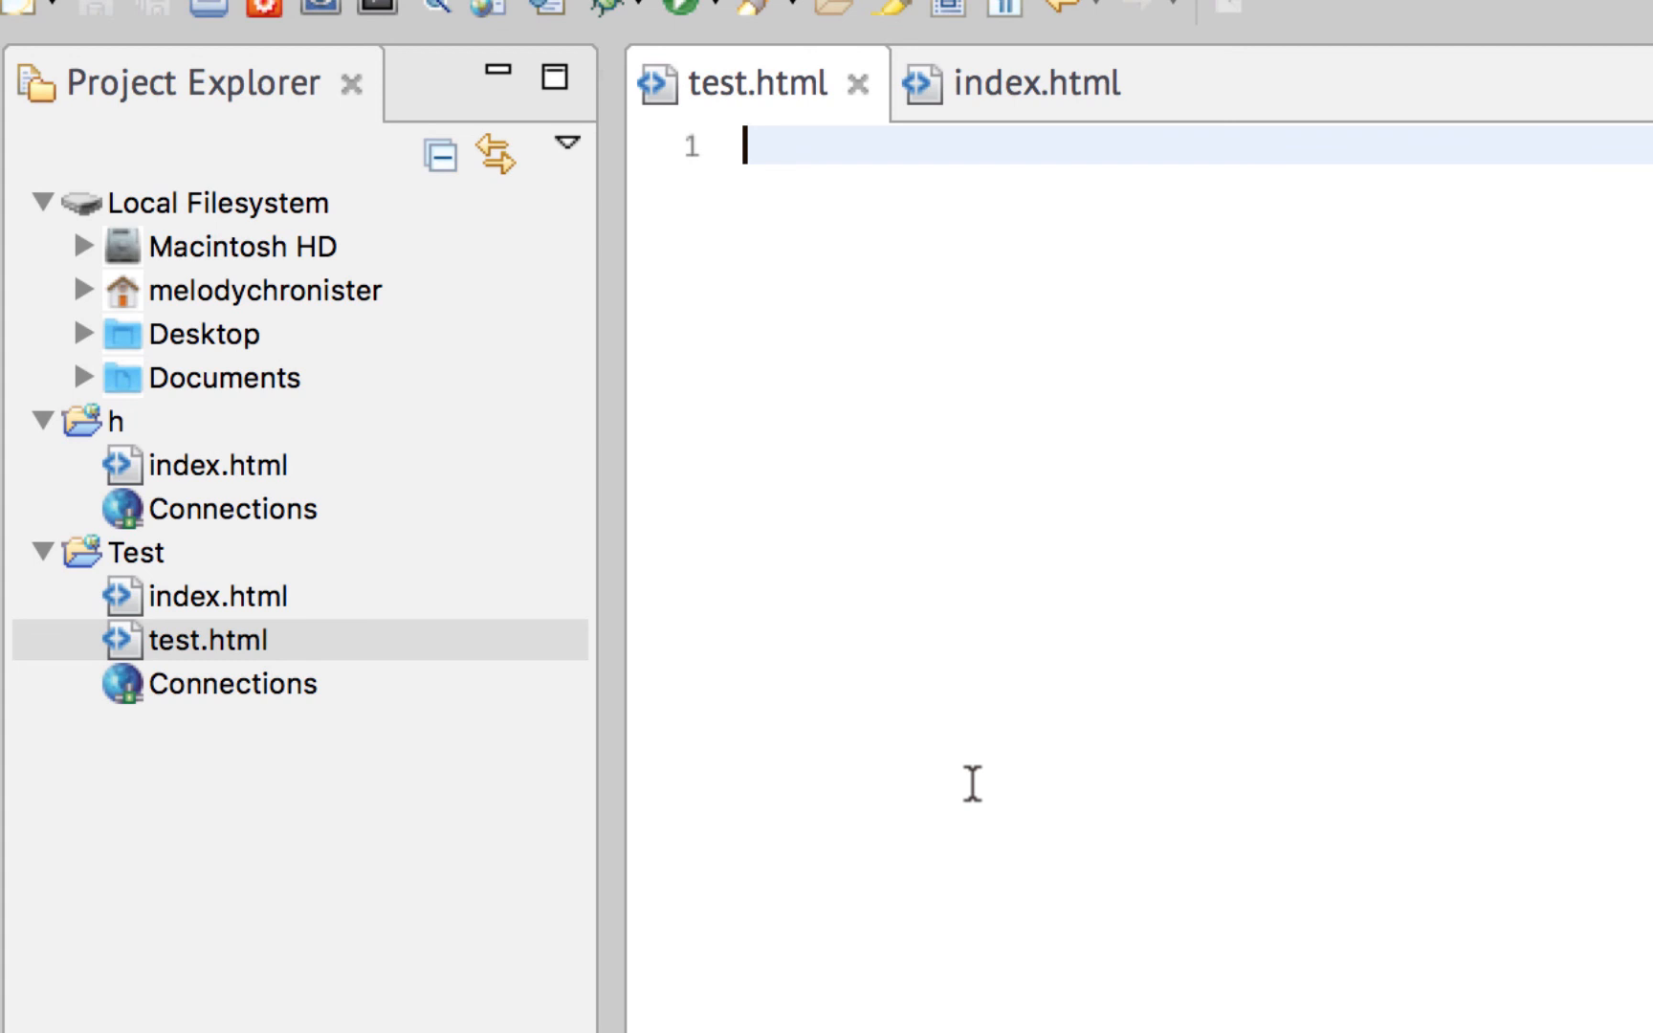